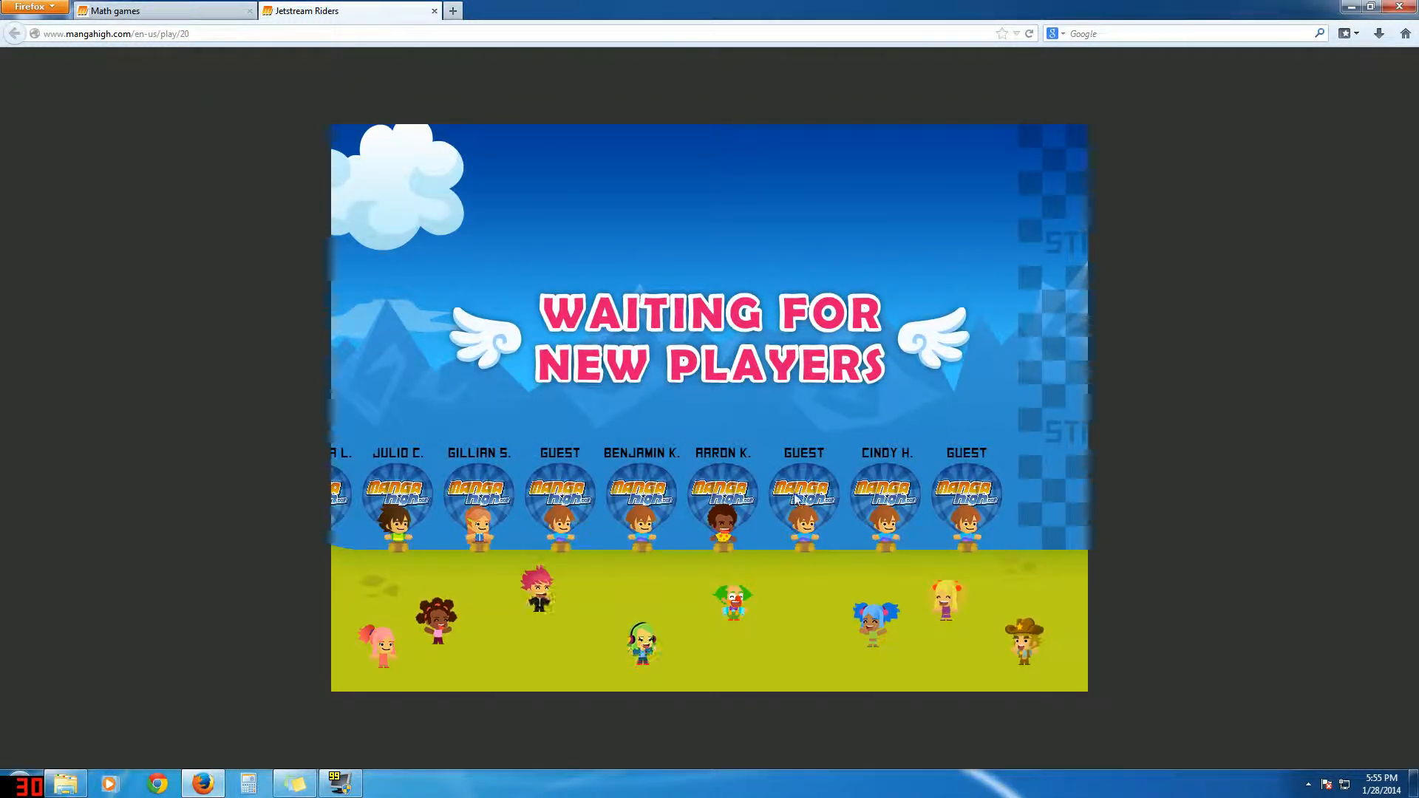
pyautogui.moveTo(705, 443)
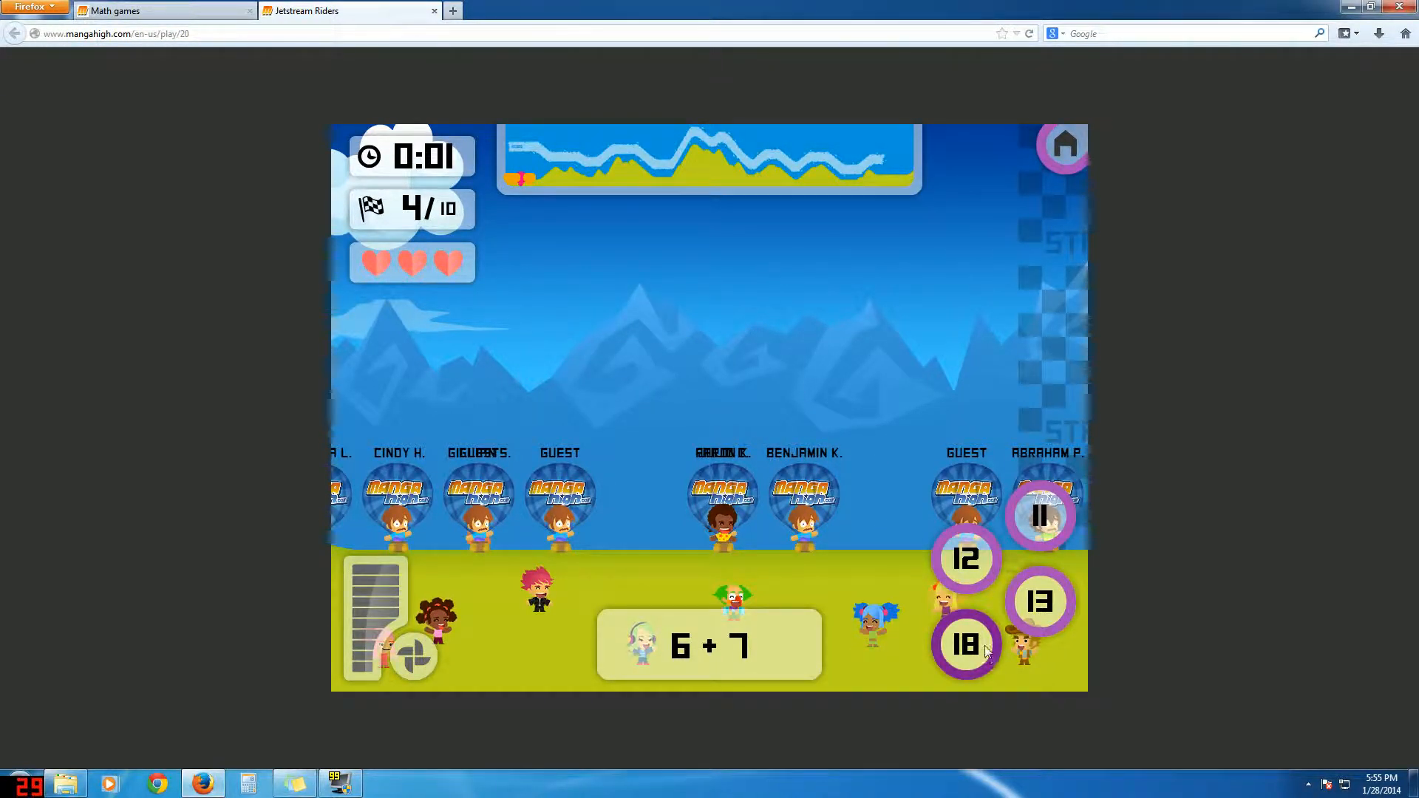
# Step: Answer 6 + 7 with 13 to climb the race standings
pyautogui.click(965, 645)
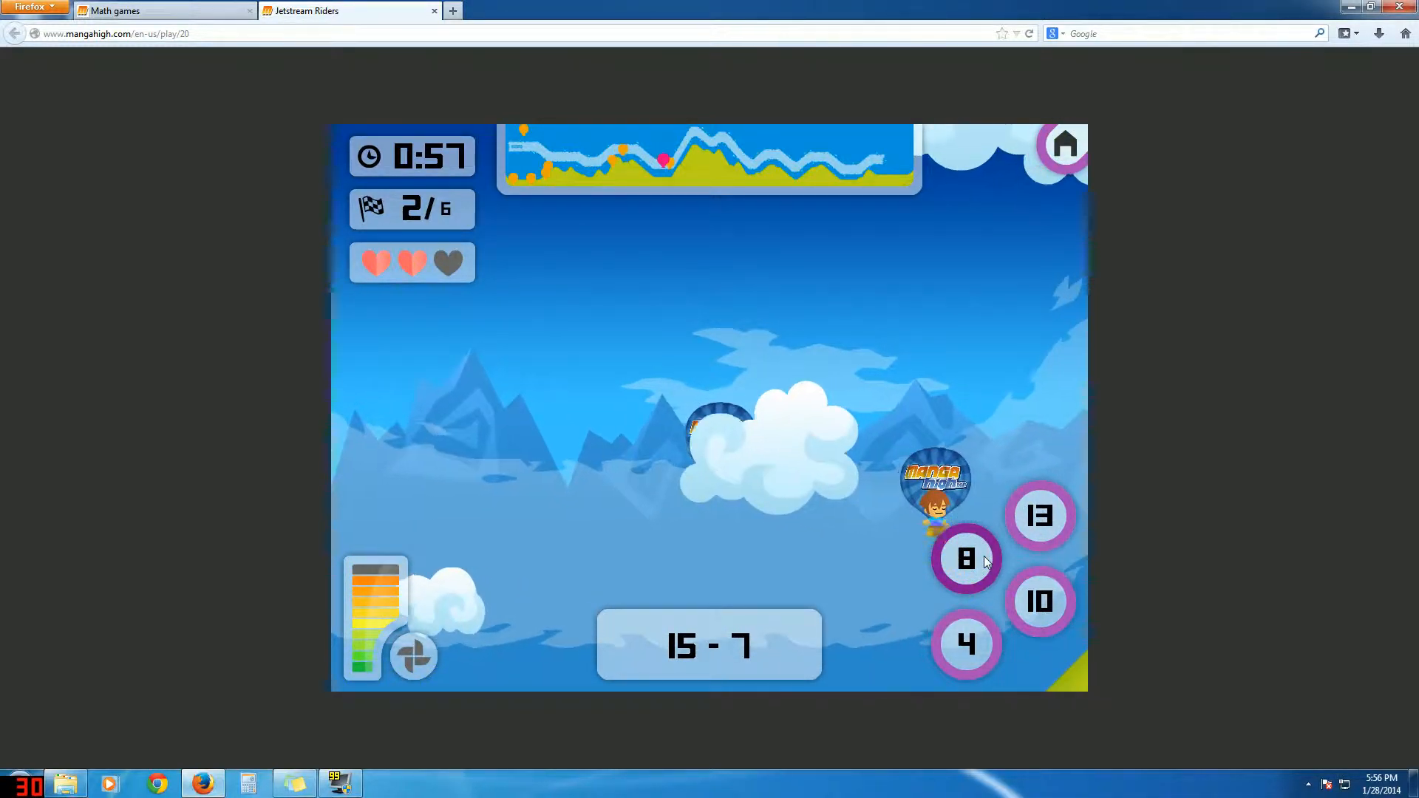
# Step: Answer 15 − 7, 7 + 6, 12 − 6, 11 − 4, 19 − 5 and 7 + 5 to finish 2nd
pyautogui.click(966, 559)
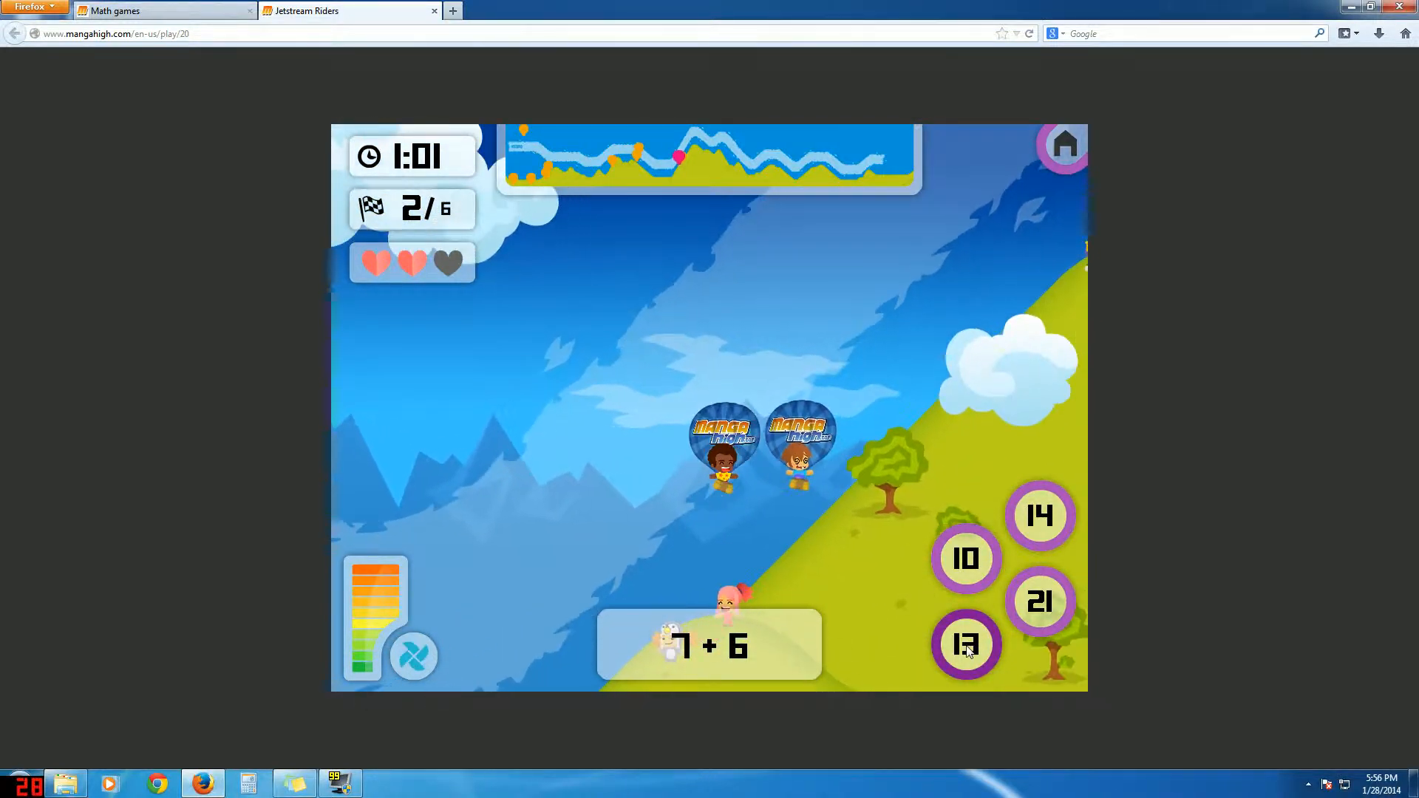
pyautogui.click(966, 644)
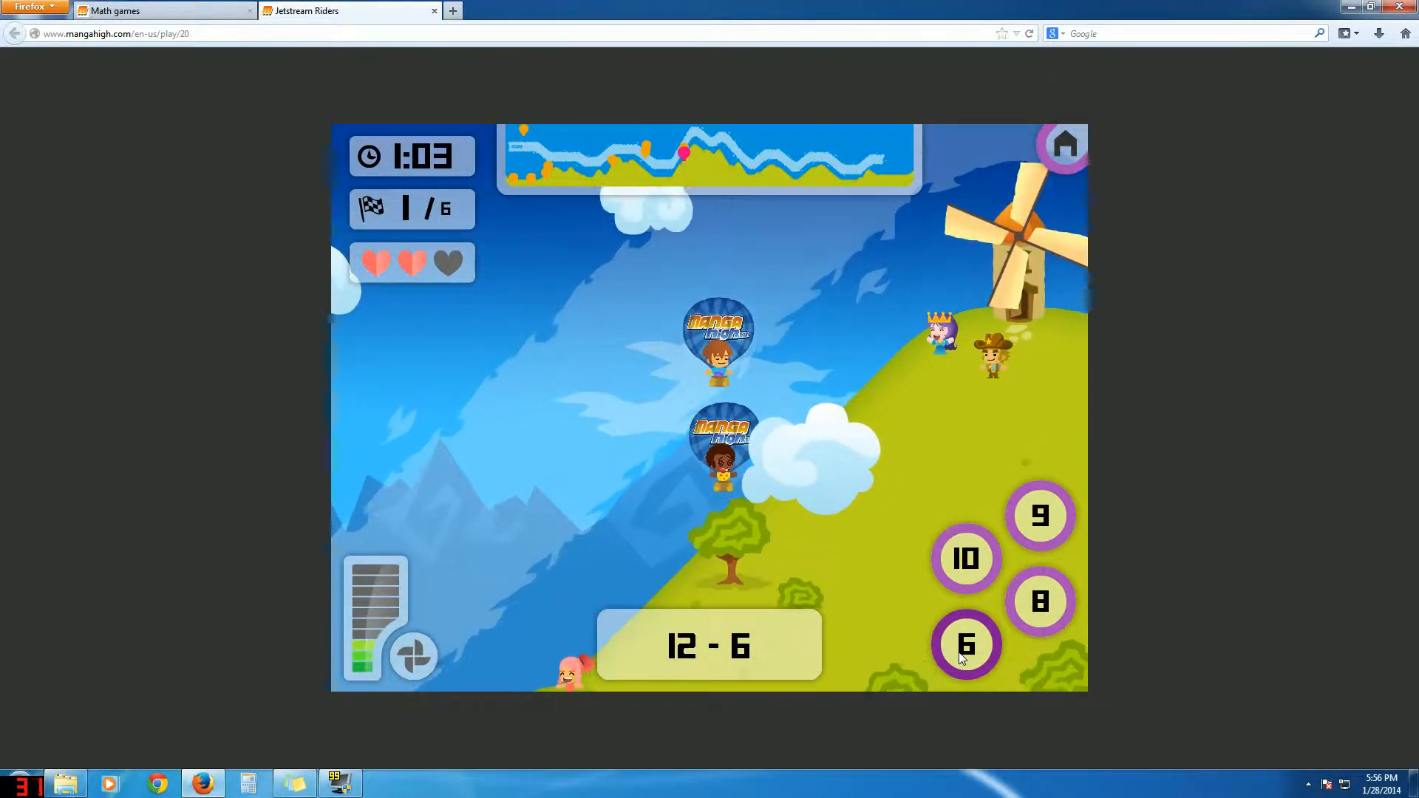
pyautogui.click(966, 644)
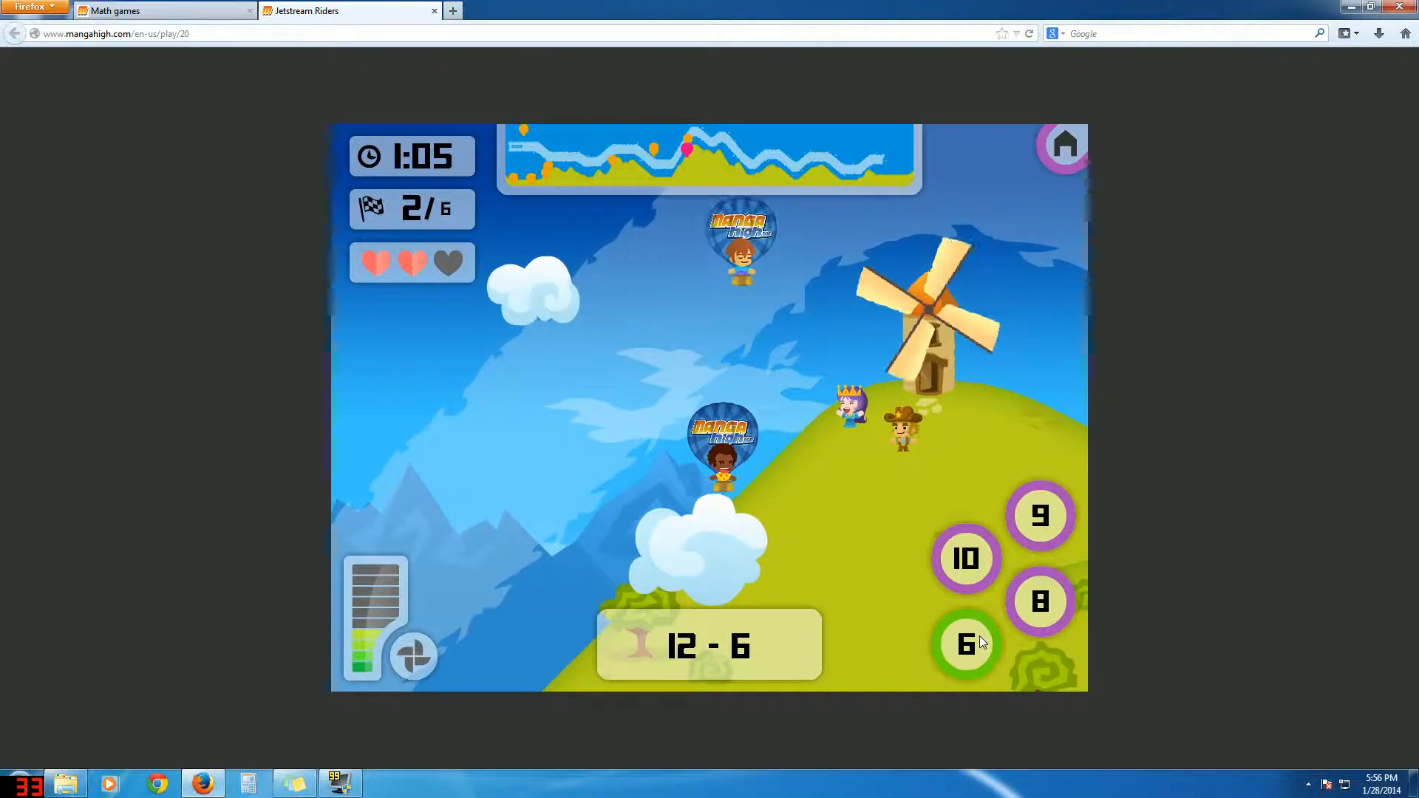
pyautogui.click(967, 643)
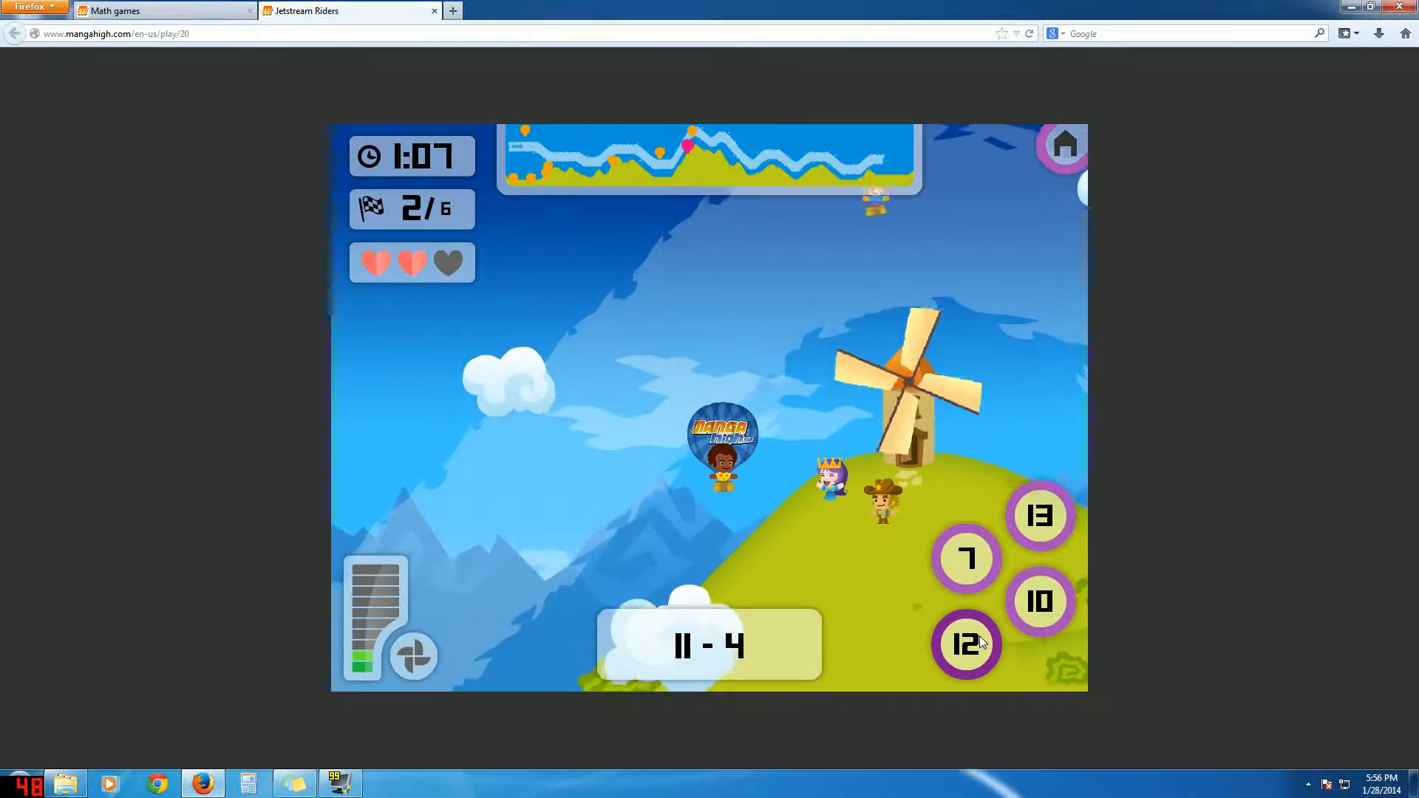
pyautogui.click(965, 559)
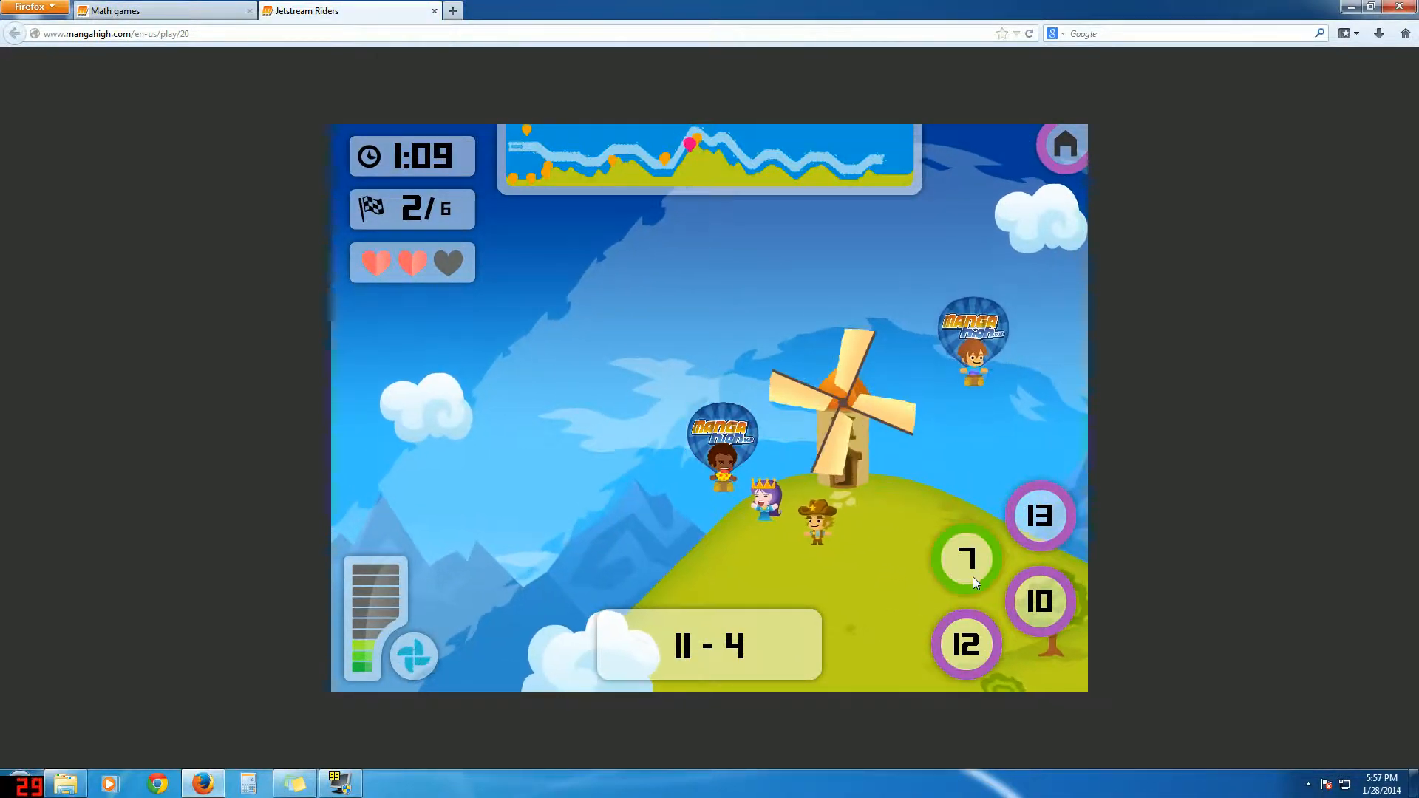
pyautogui.click(966, 559)
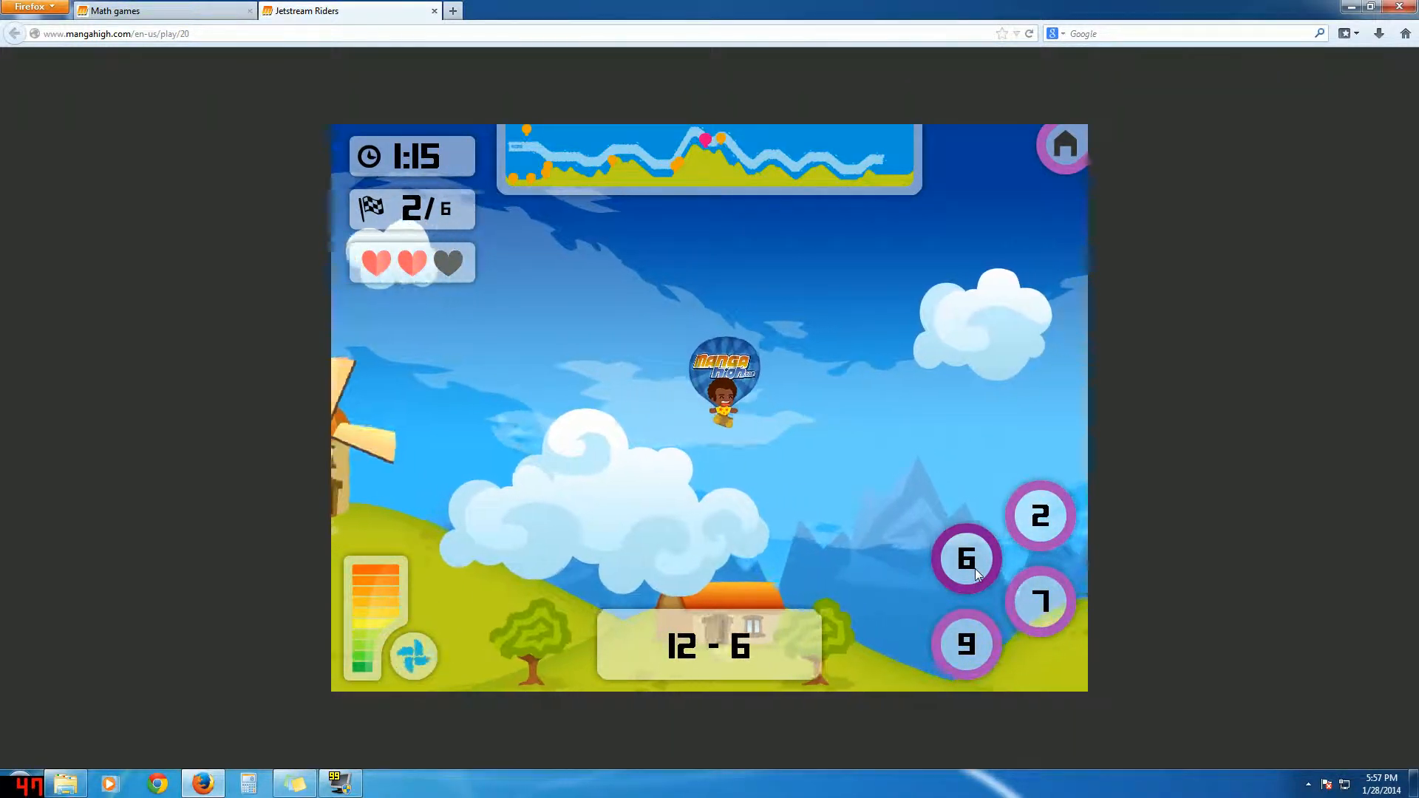
pyautogui.click(966, 559)
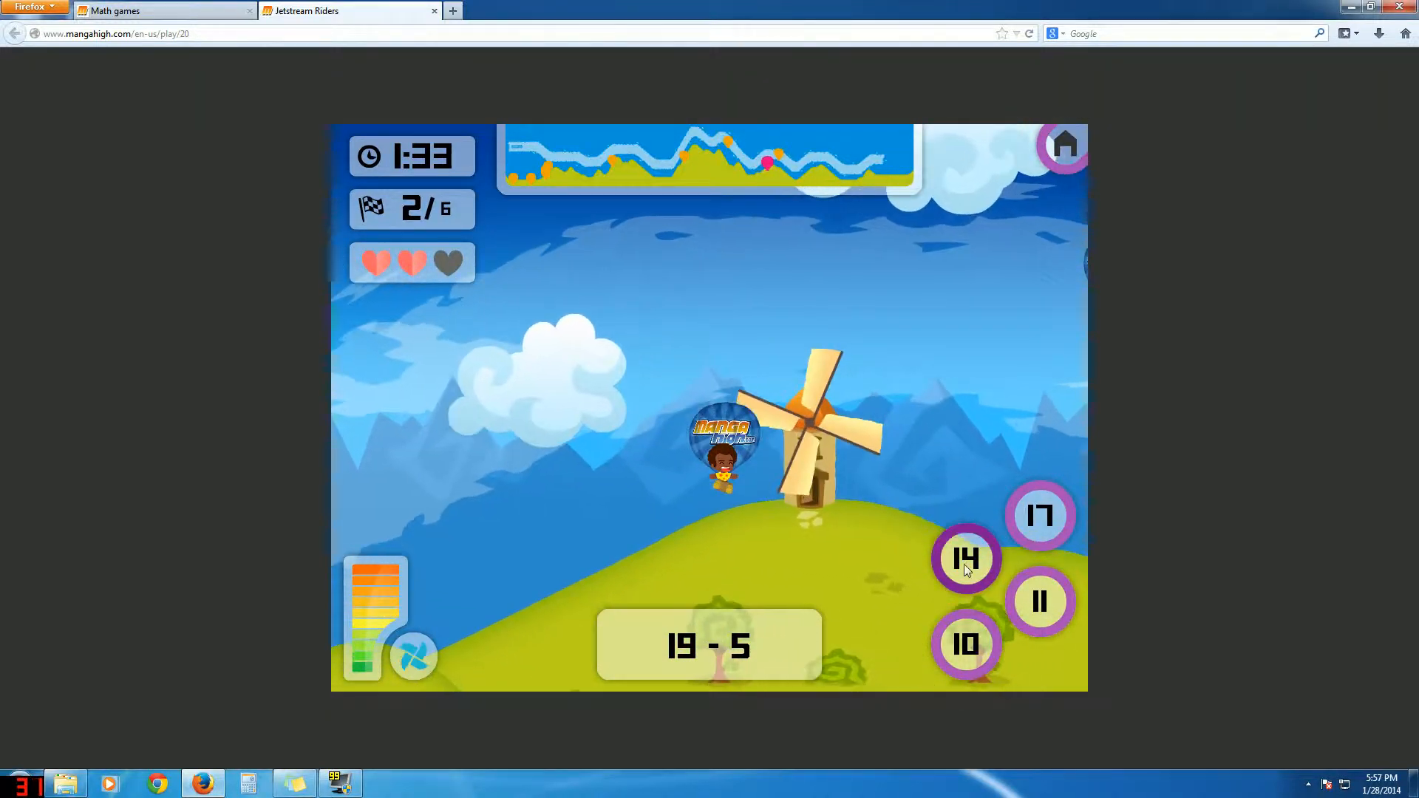
pyautogui.click(965, 559)
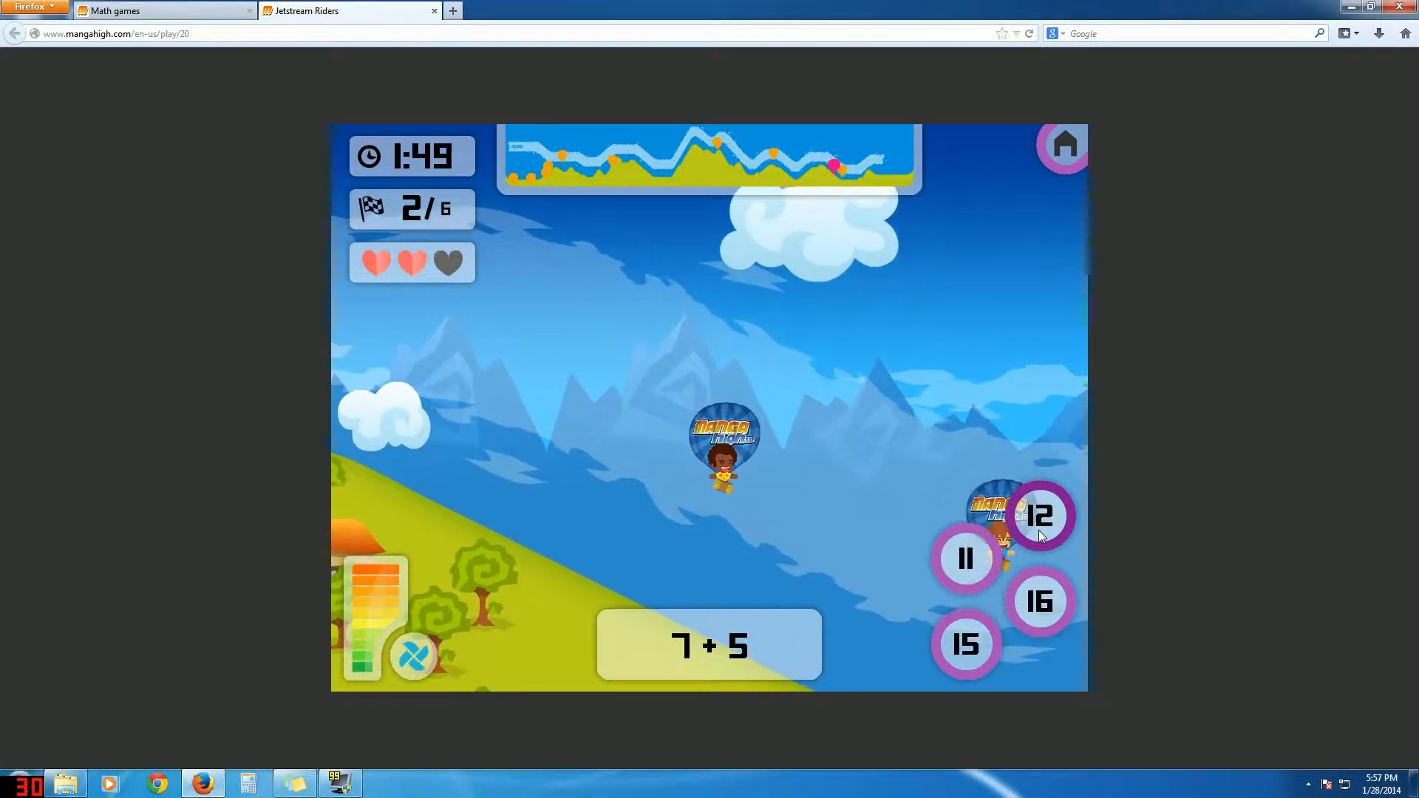
pyautogui.click(1040, 516)
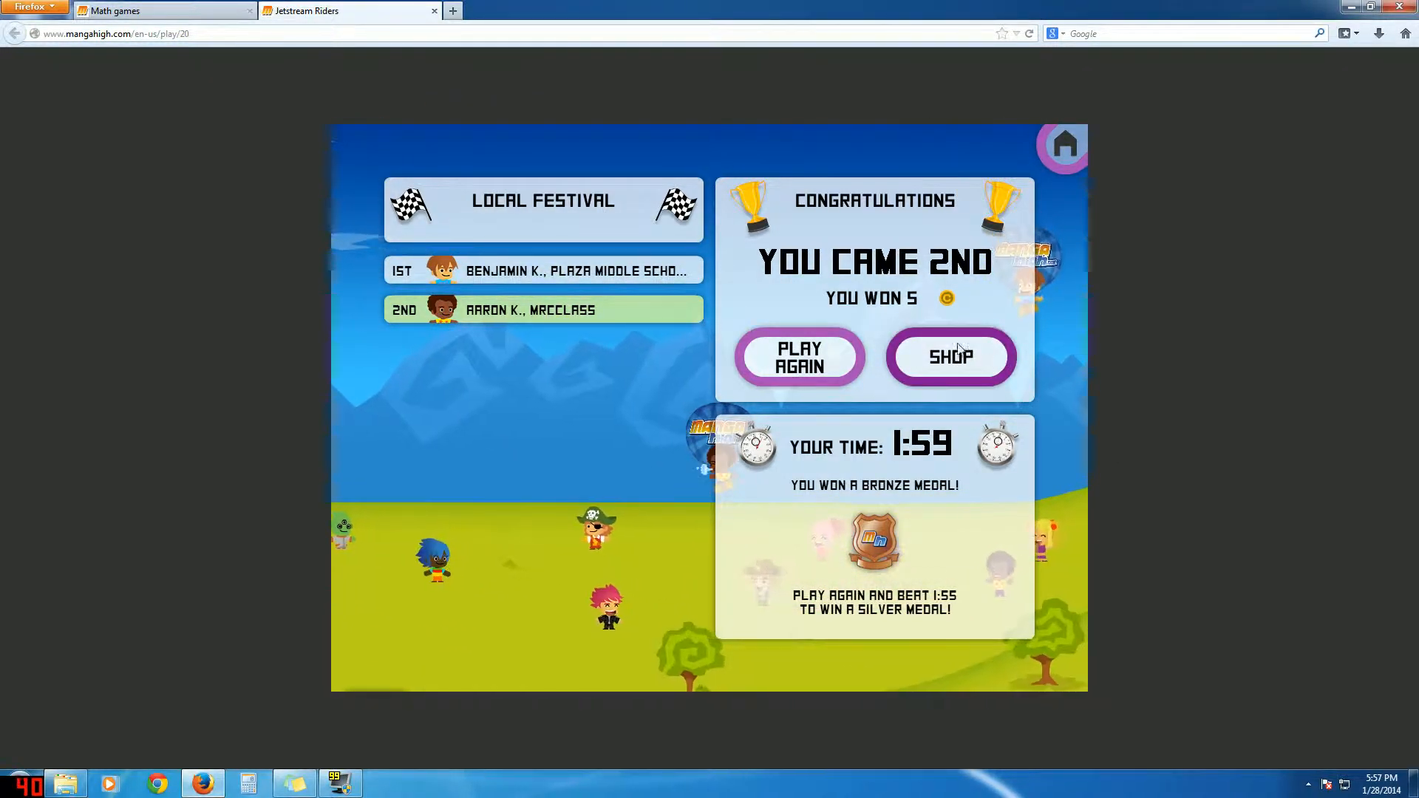
# Step: Open the shop from the race results and flip balloon pages, ending on page 1
pyautogui.click(951, 356)
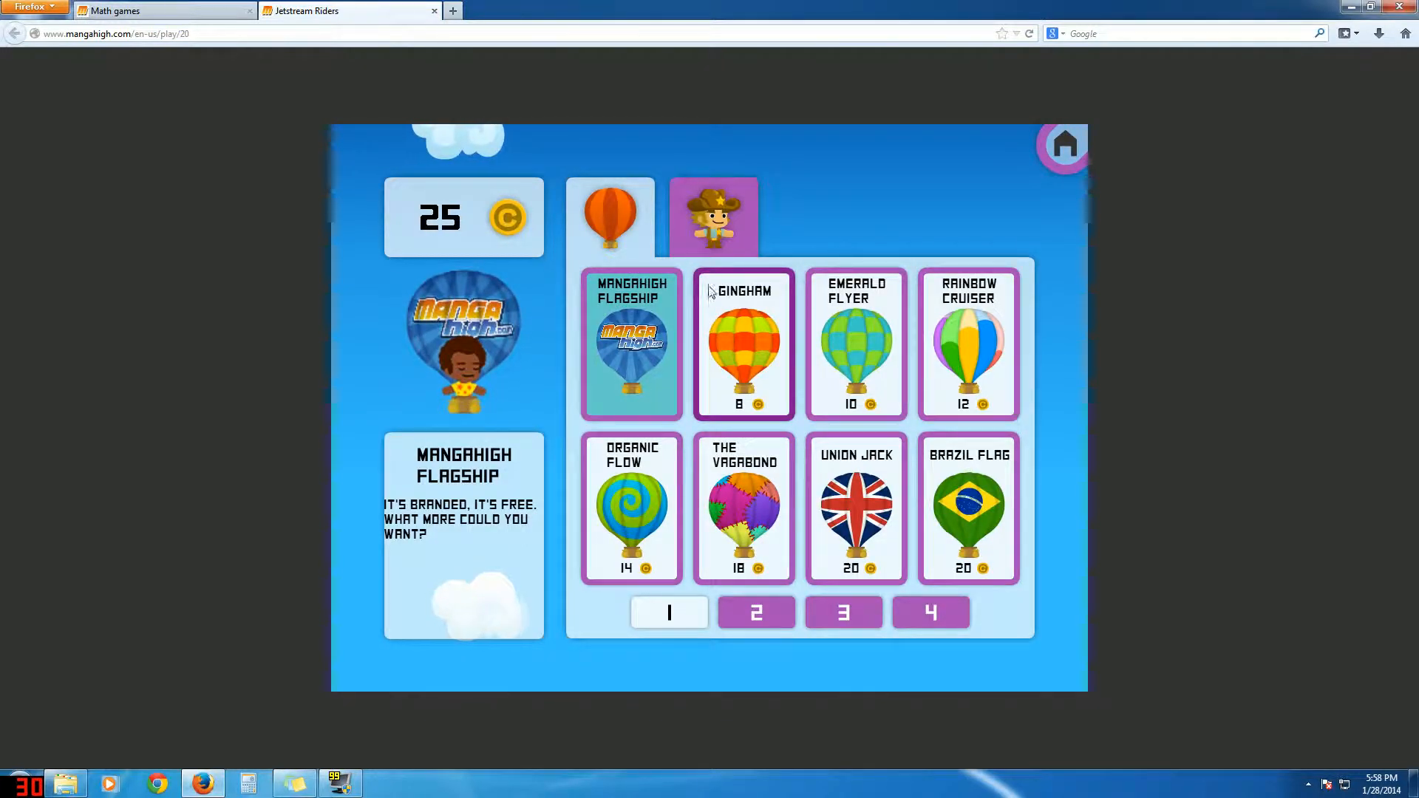
pyautogui.moveTo(806, 375)
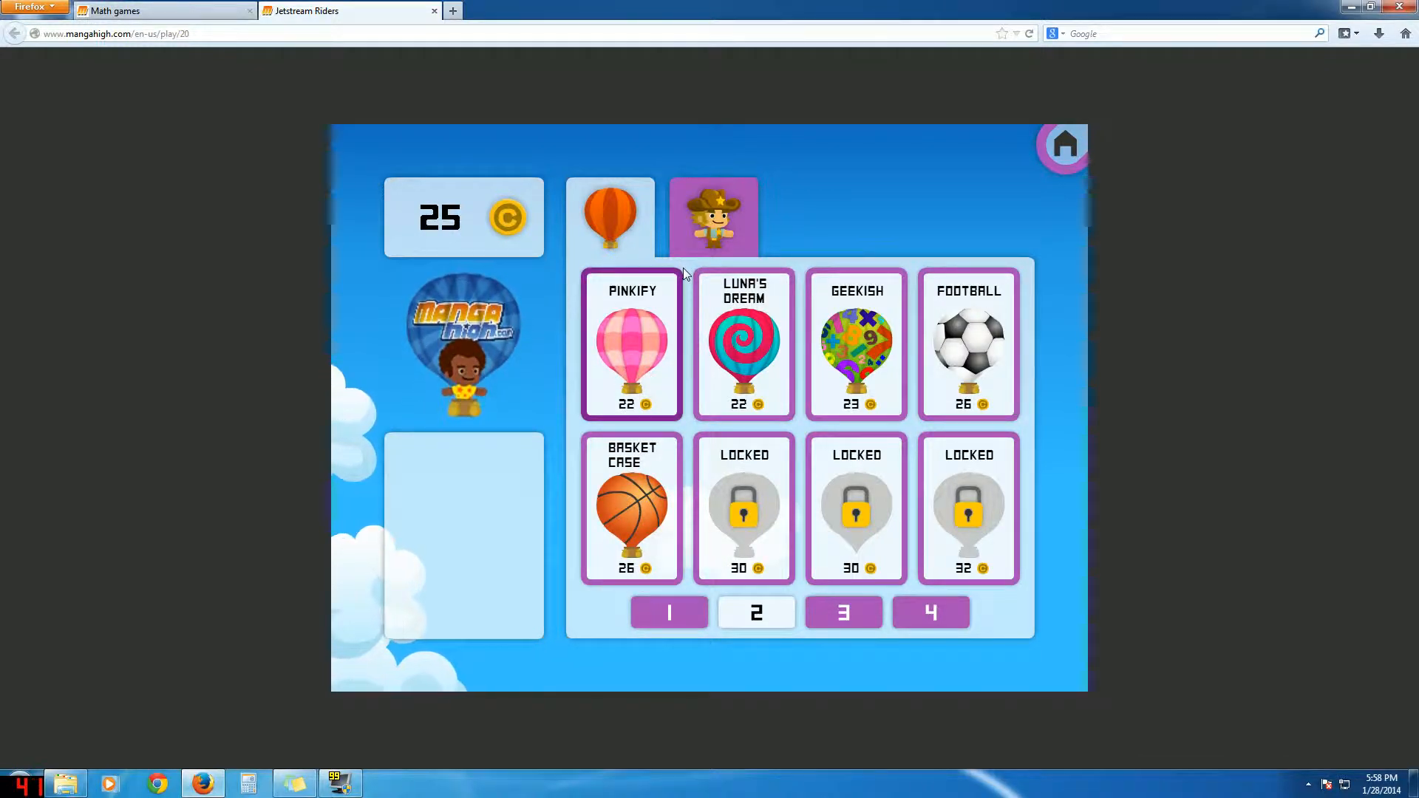
pyautogui.moveTo(1008, 315)
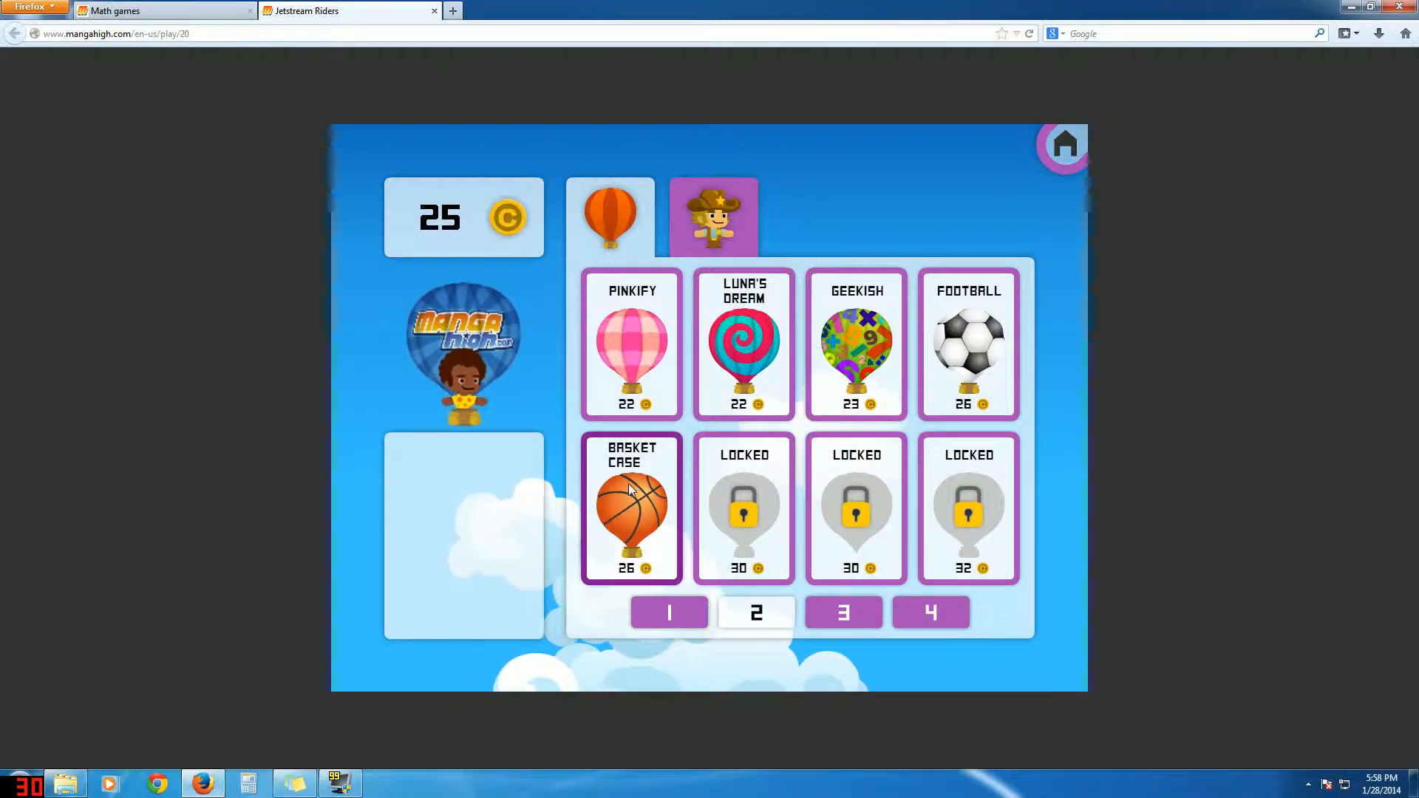
pyautogui.click(842, 613)
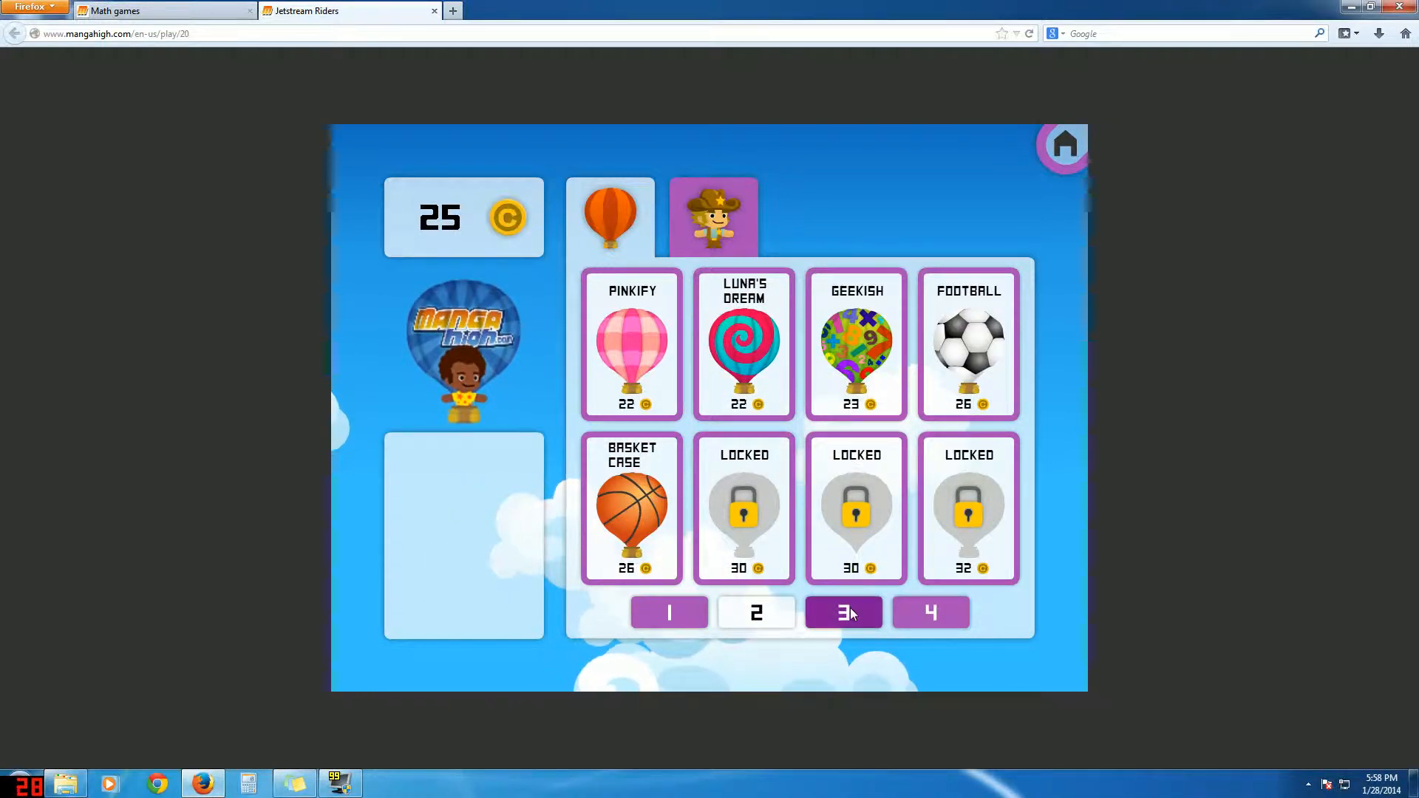
pyautogui.click(668, 613)
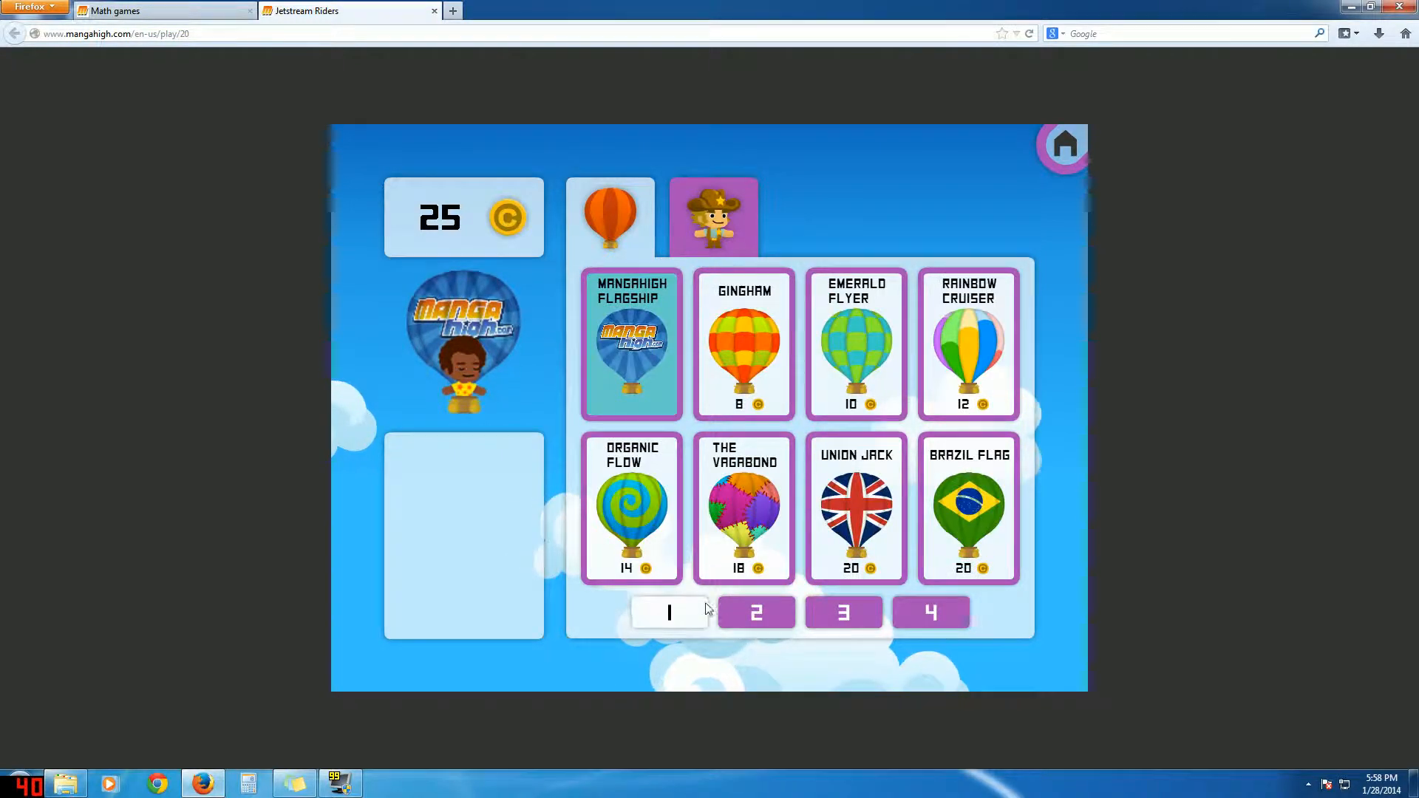
pyautogui.click(713, 217)
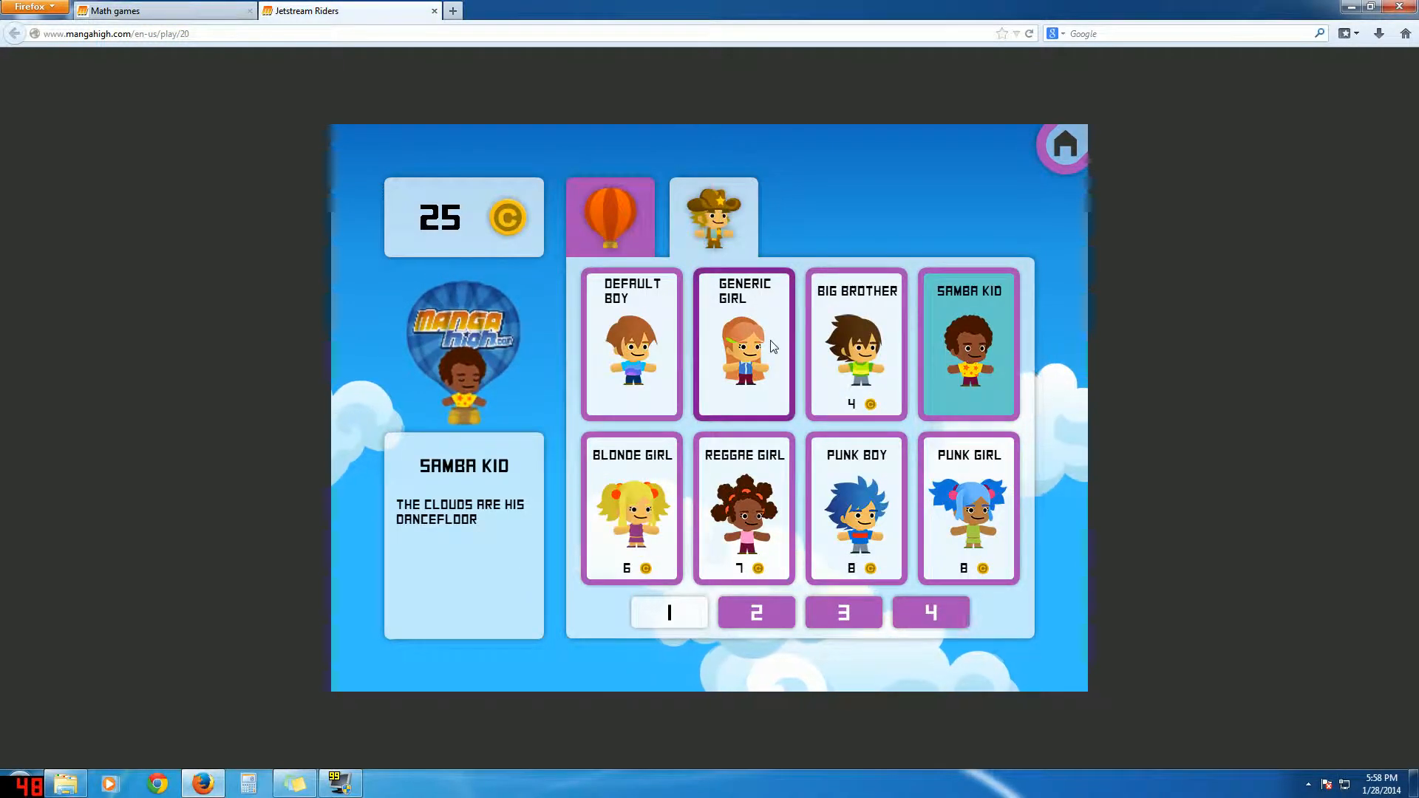
pyautogui.click(930, 613)
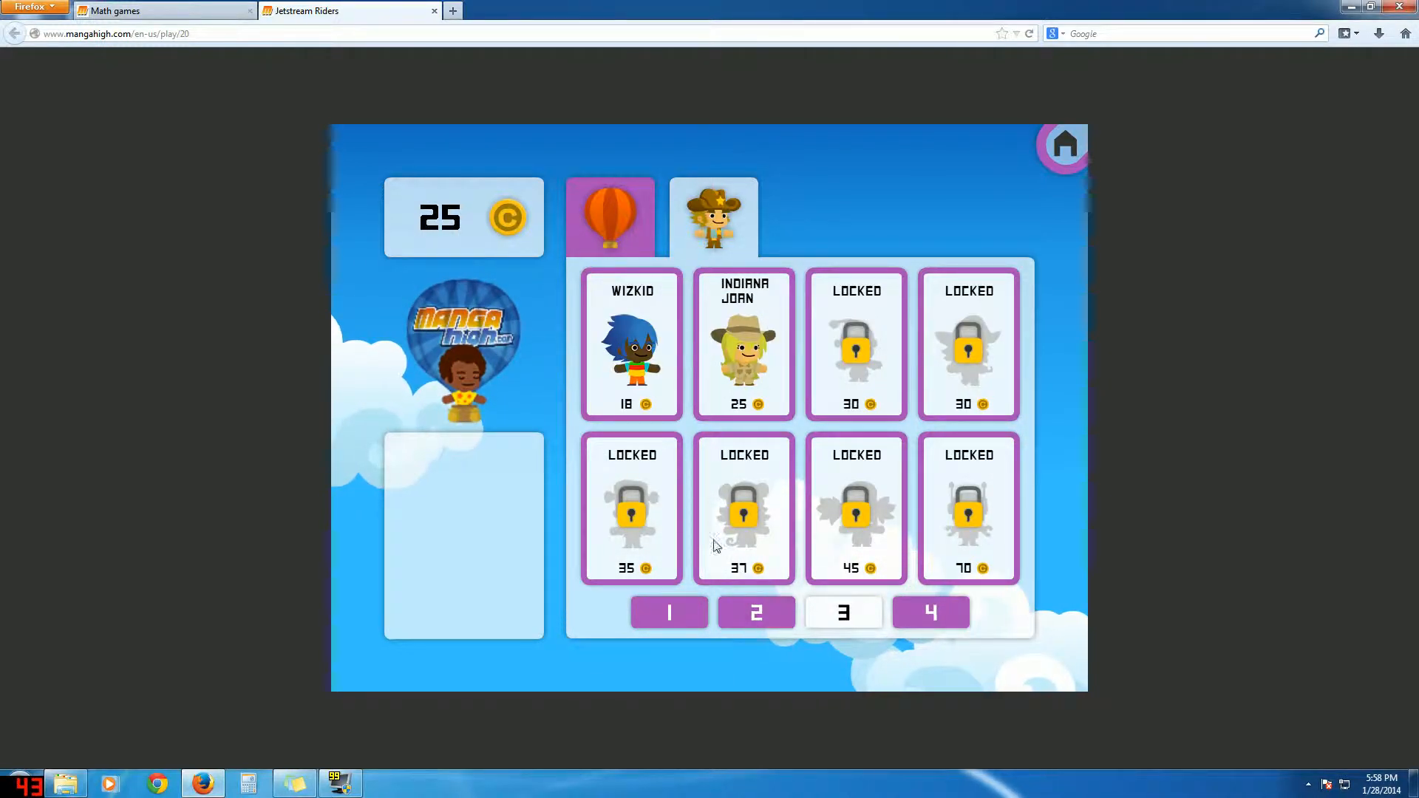
pyautogui.click(668, 613)
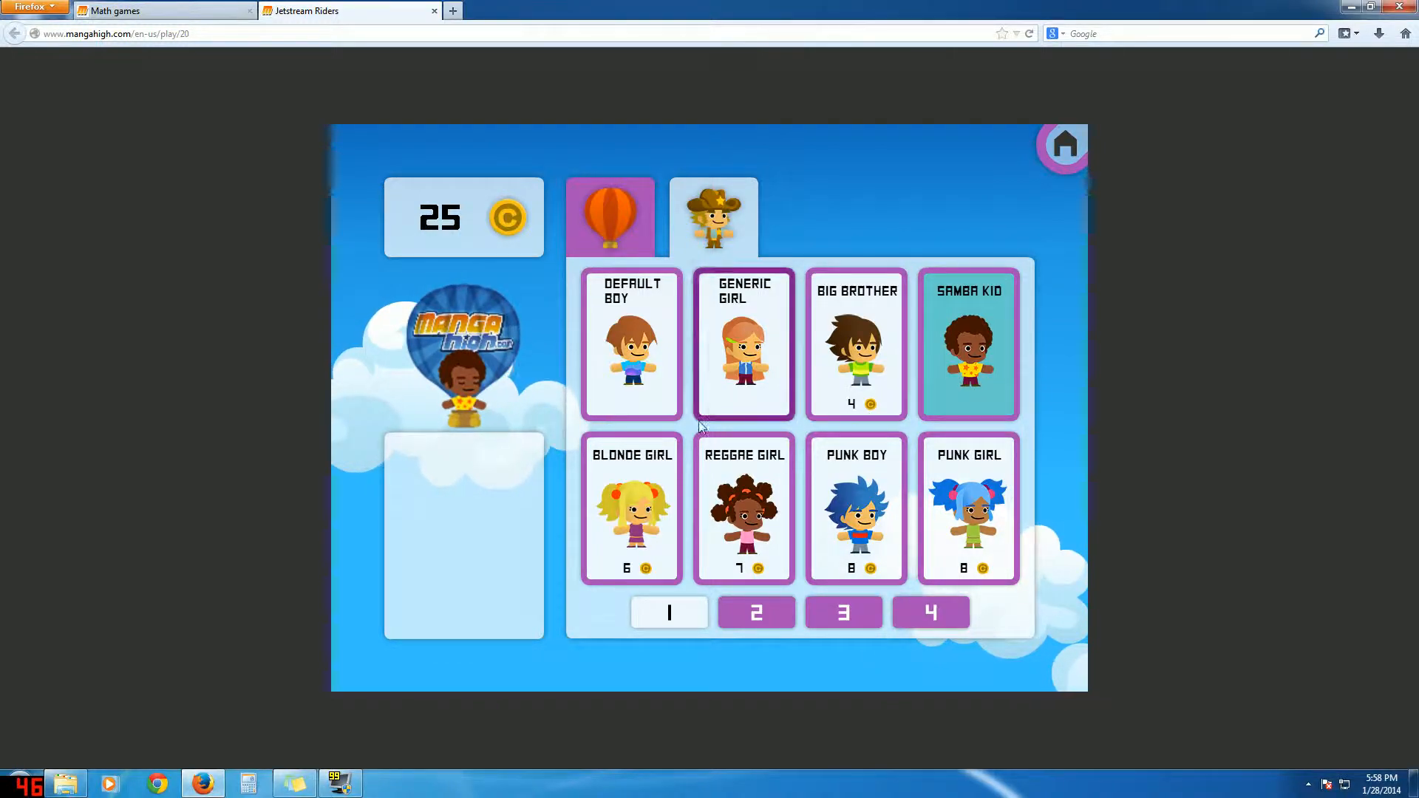
pyautogui.click(967, 344)
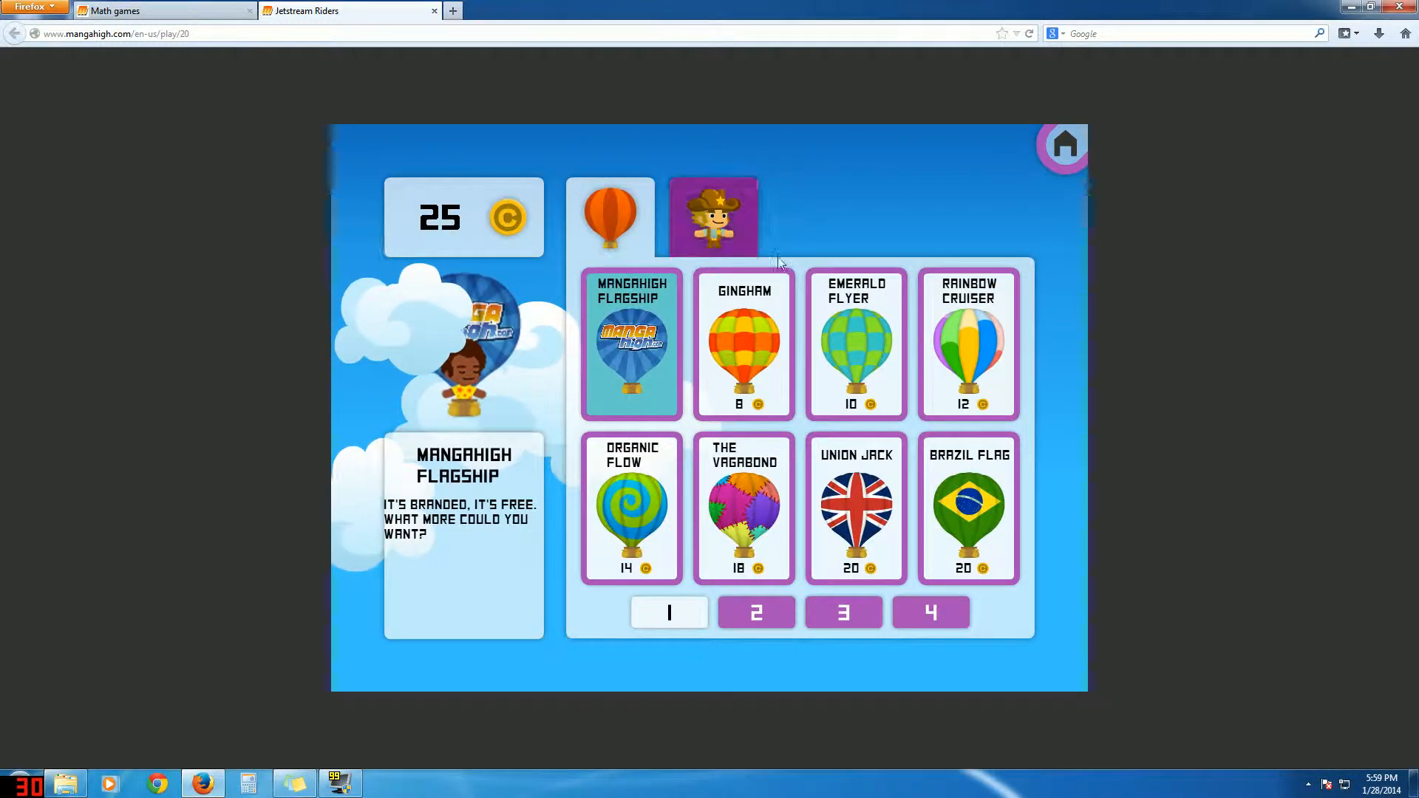
# Step: Leave the shop for the race list and start the Darjeeling Dreams race
pyautogui.click(1066, 144)
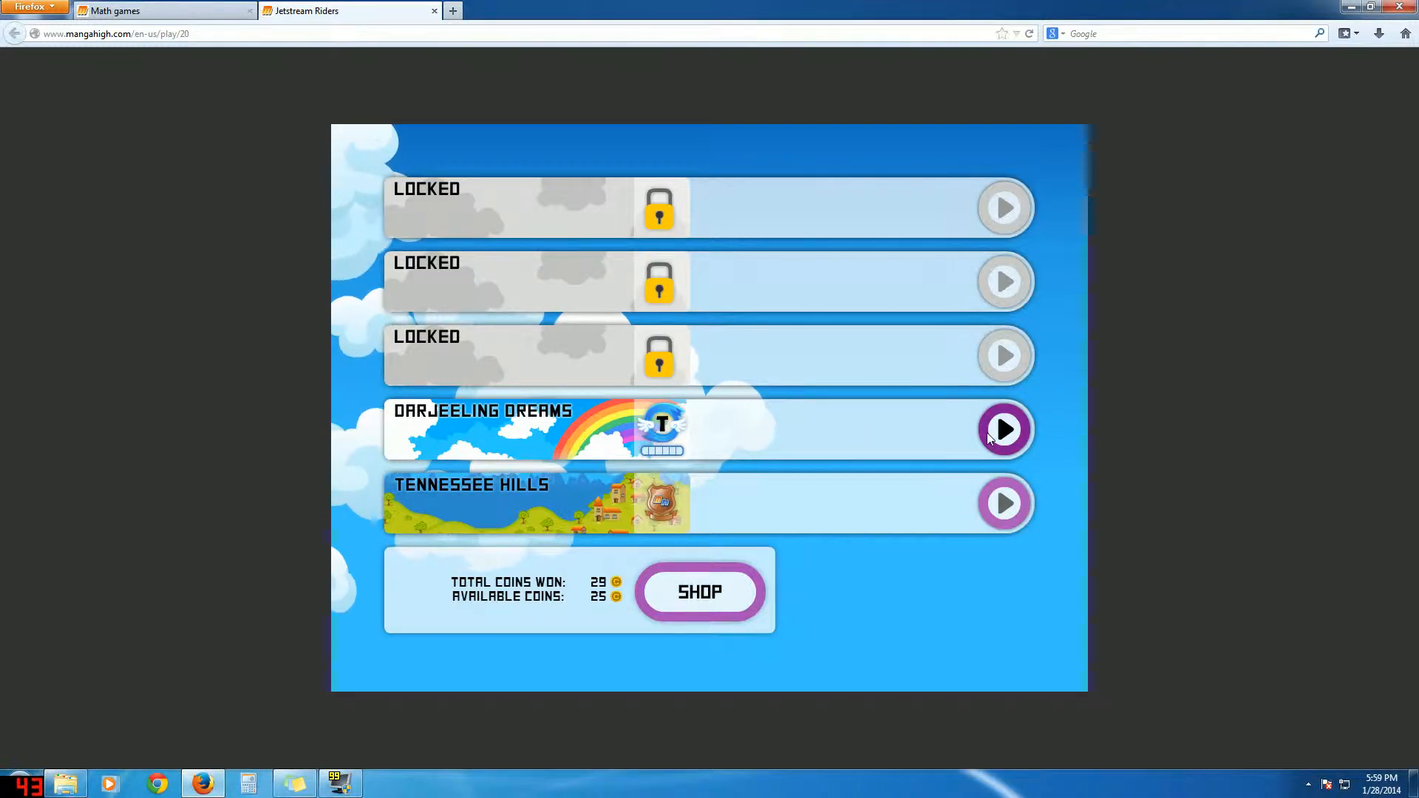
pyautogui.click(1004, 429)
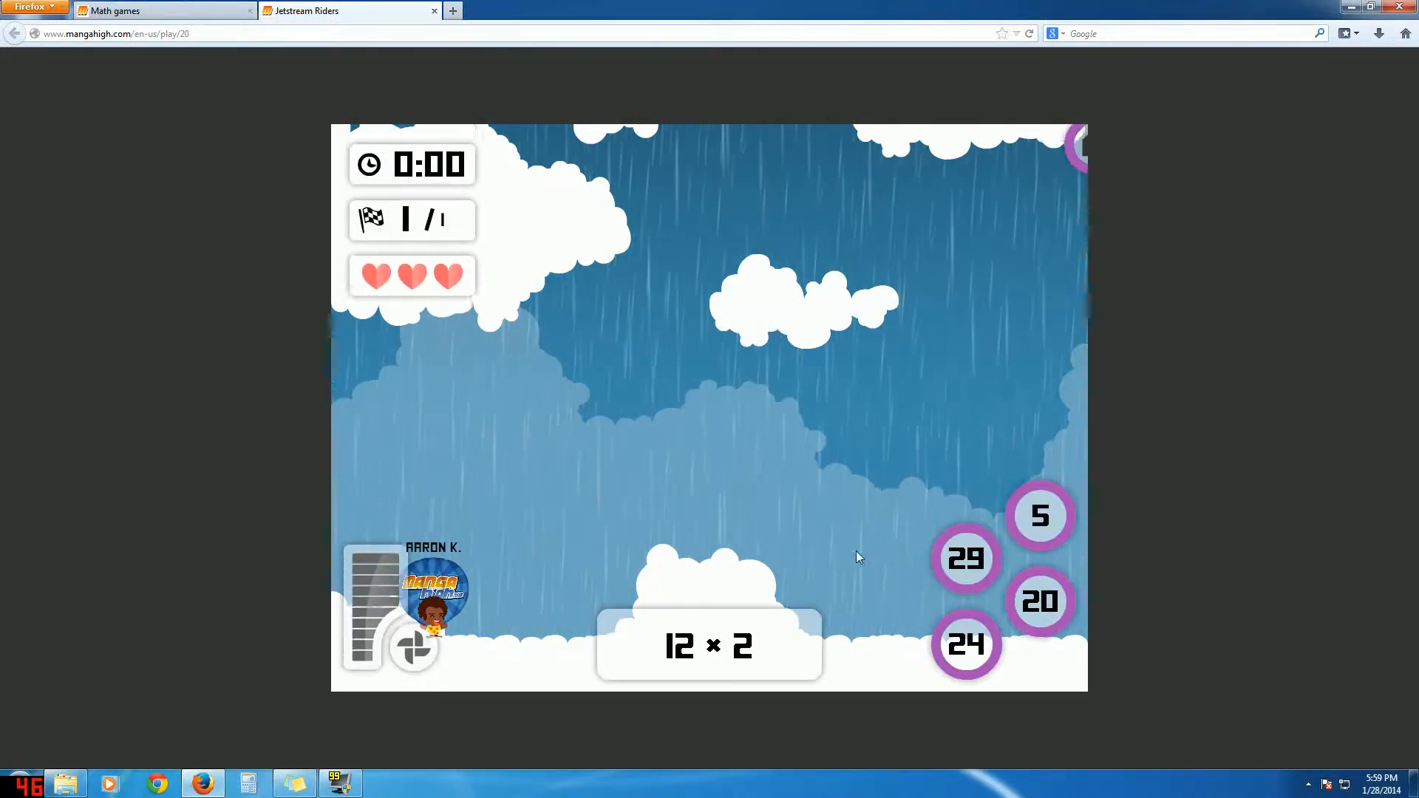
# Step: Answer 12 × 2 with 24, 2 × 2 with 4 and 8 × 2 with 16
pyautogui.click(966, 646)
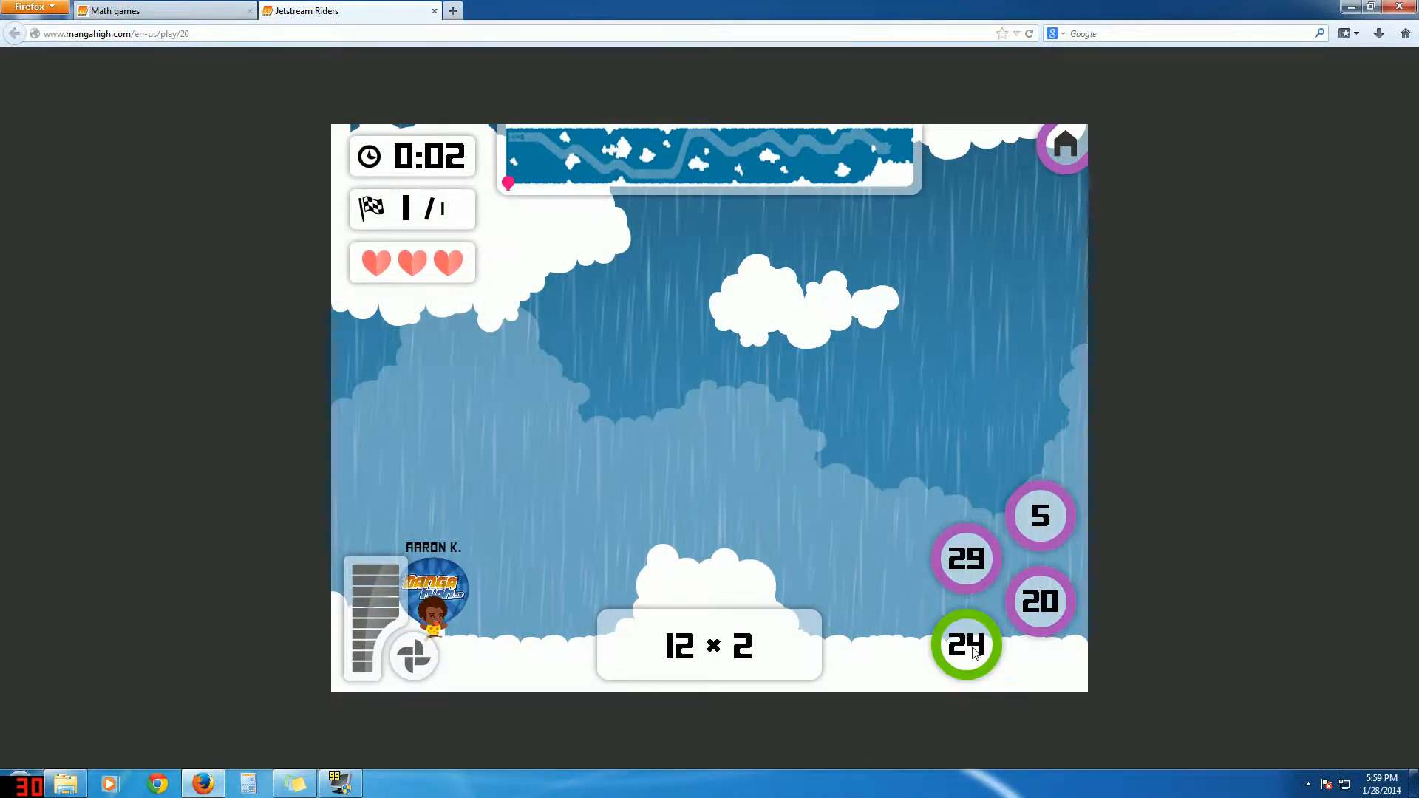
pyautogui.click(966, 645)
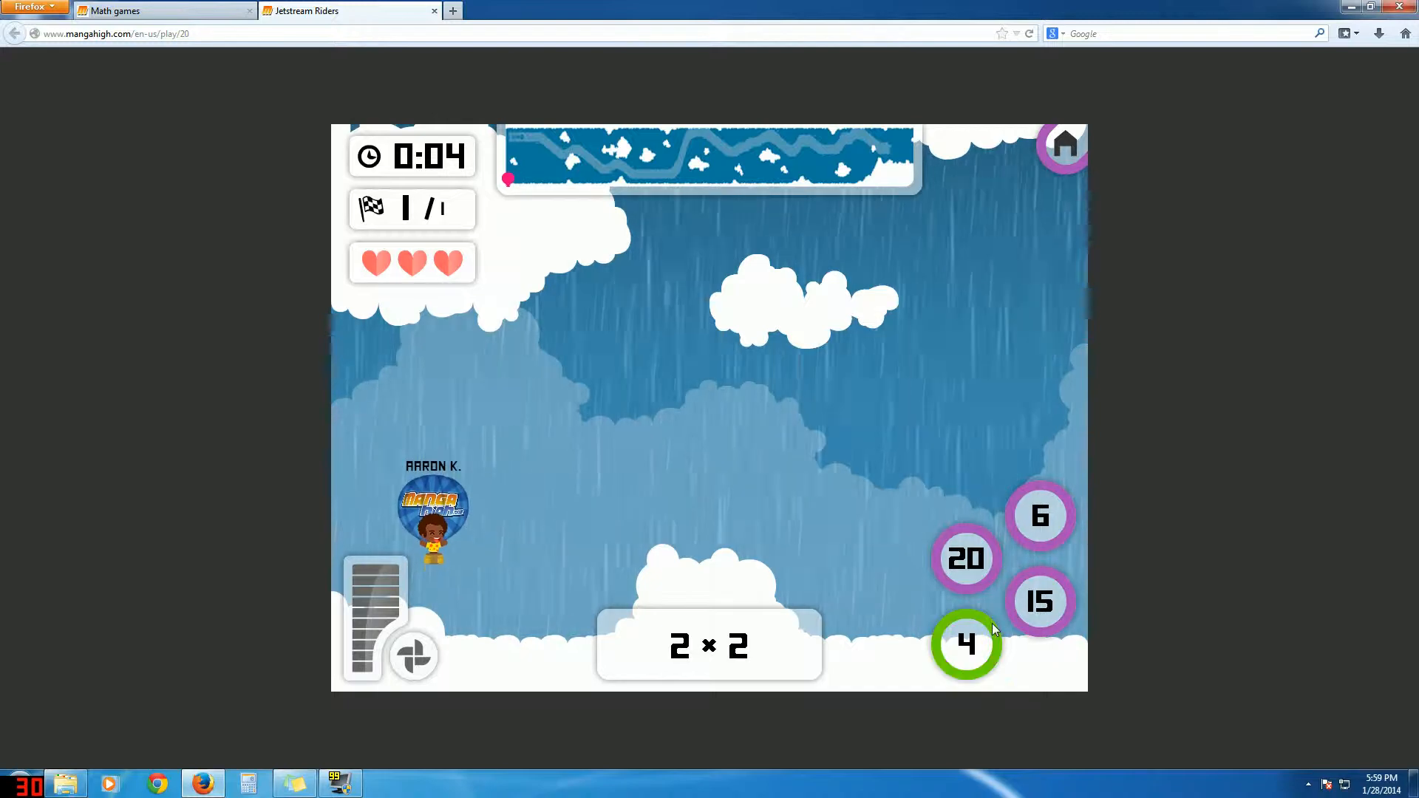
pyautogui.click(966, 644)
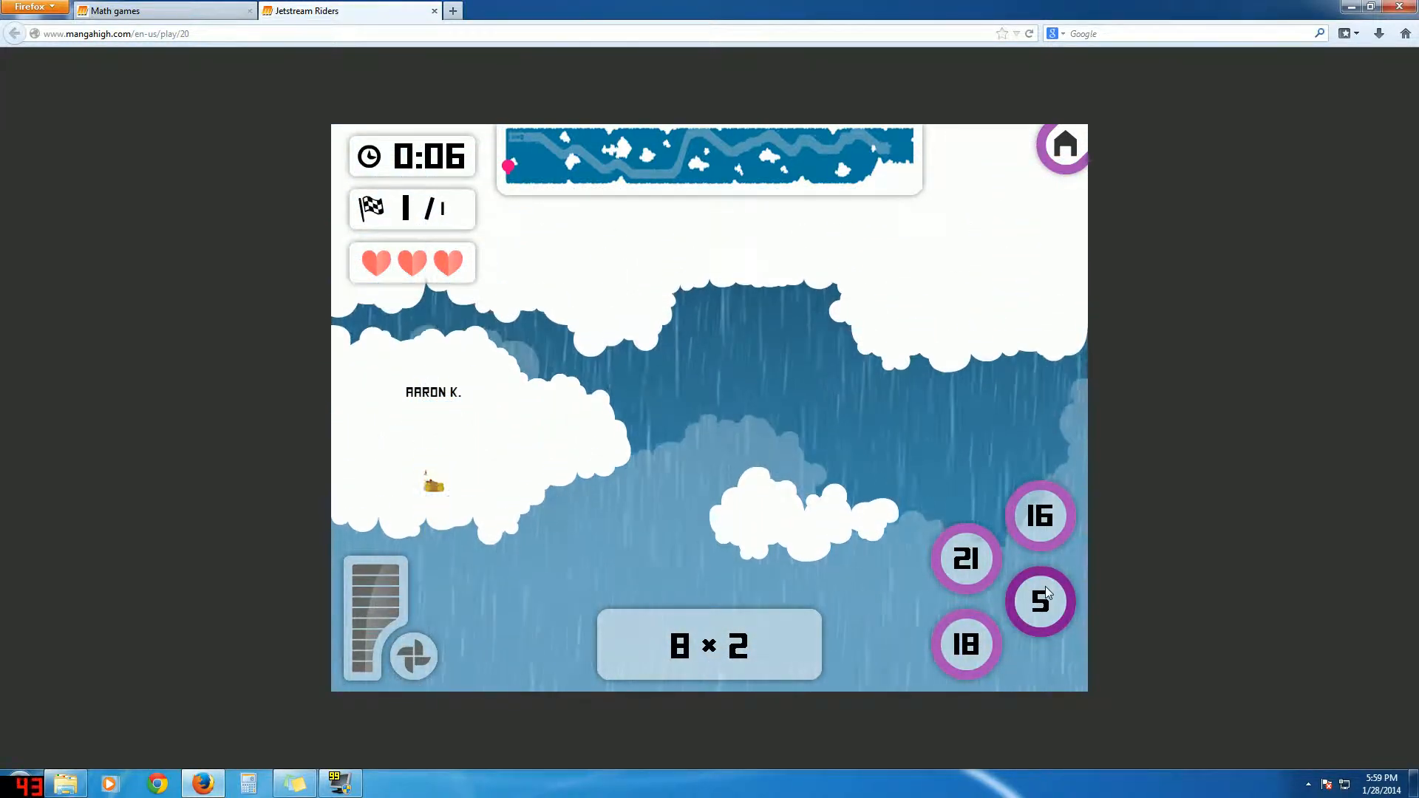
pyautogui.click(1041, 516)
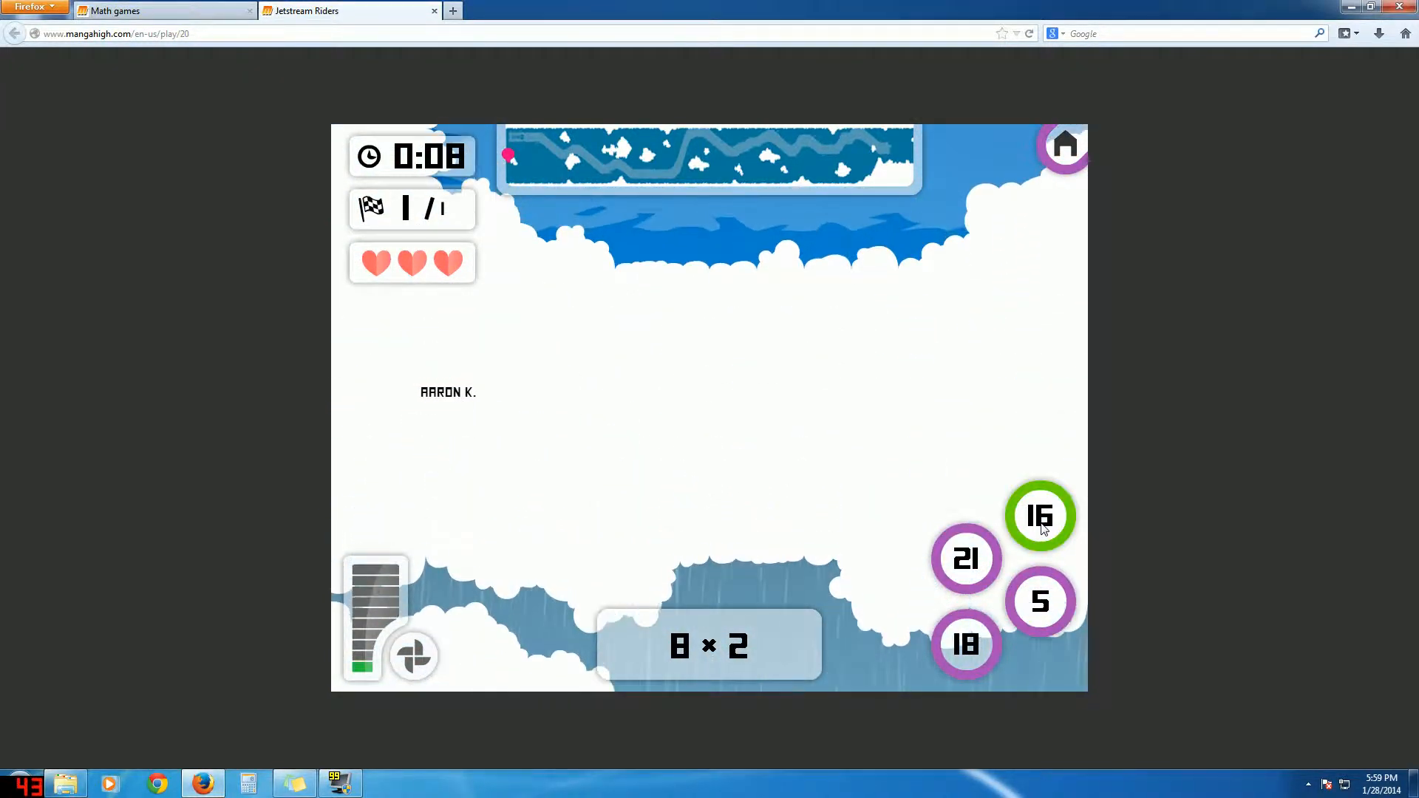
pyautogui.click(1039, 517)
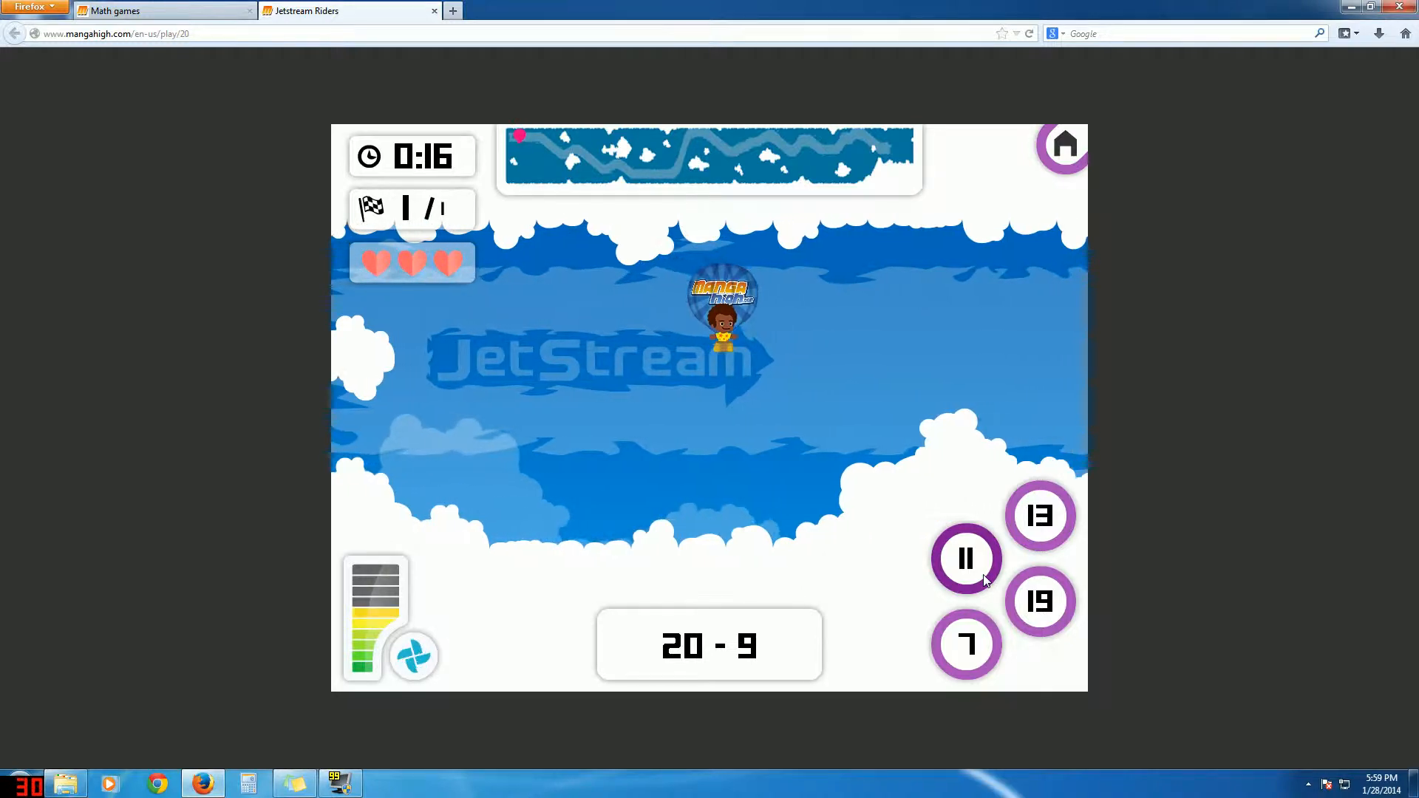
# Step: Answer 20 − 9 with 11, 8 × 10 with 80, 29 + 9 with 38 and 2 × 2 with 4
pyautogui.click(966, 559)
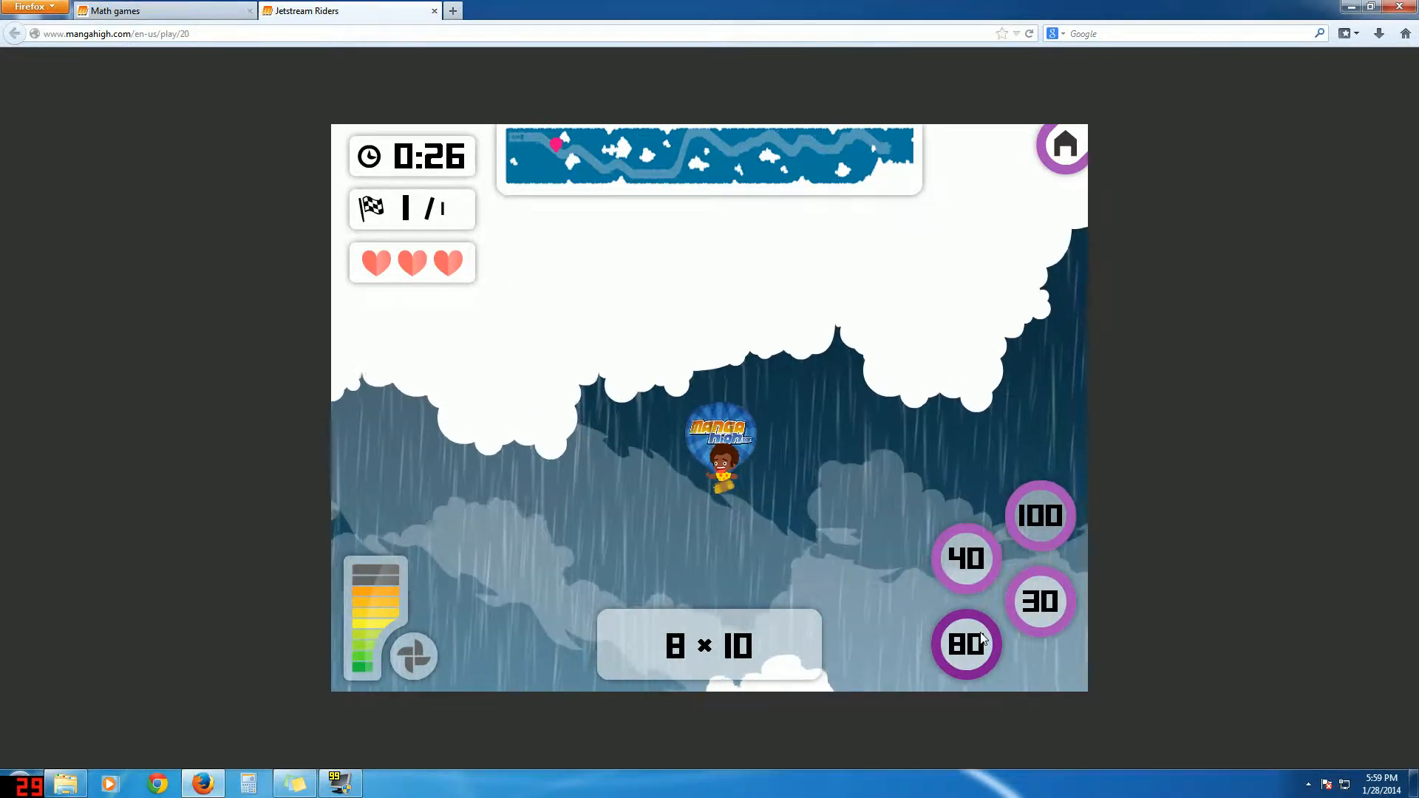
pyautogui.click(966, 644)
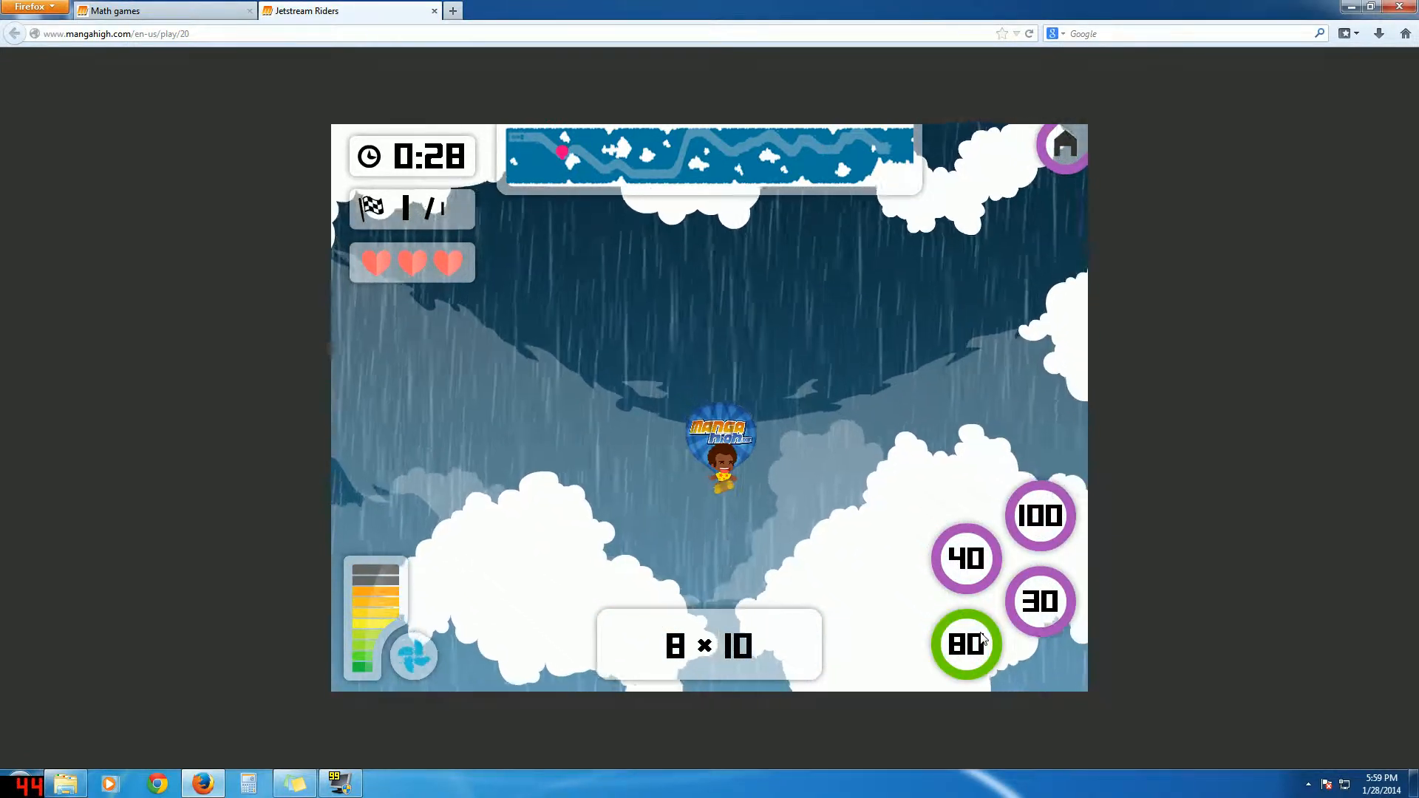
pyautogui.click(966, 644)
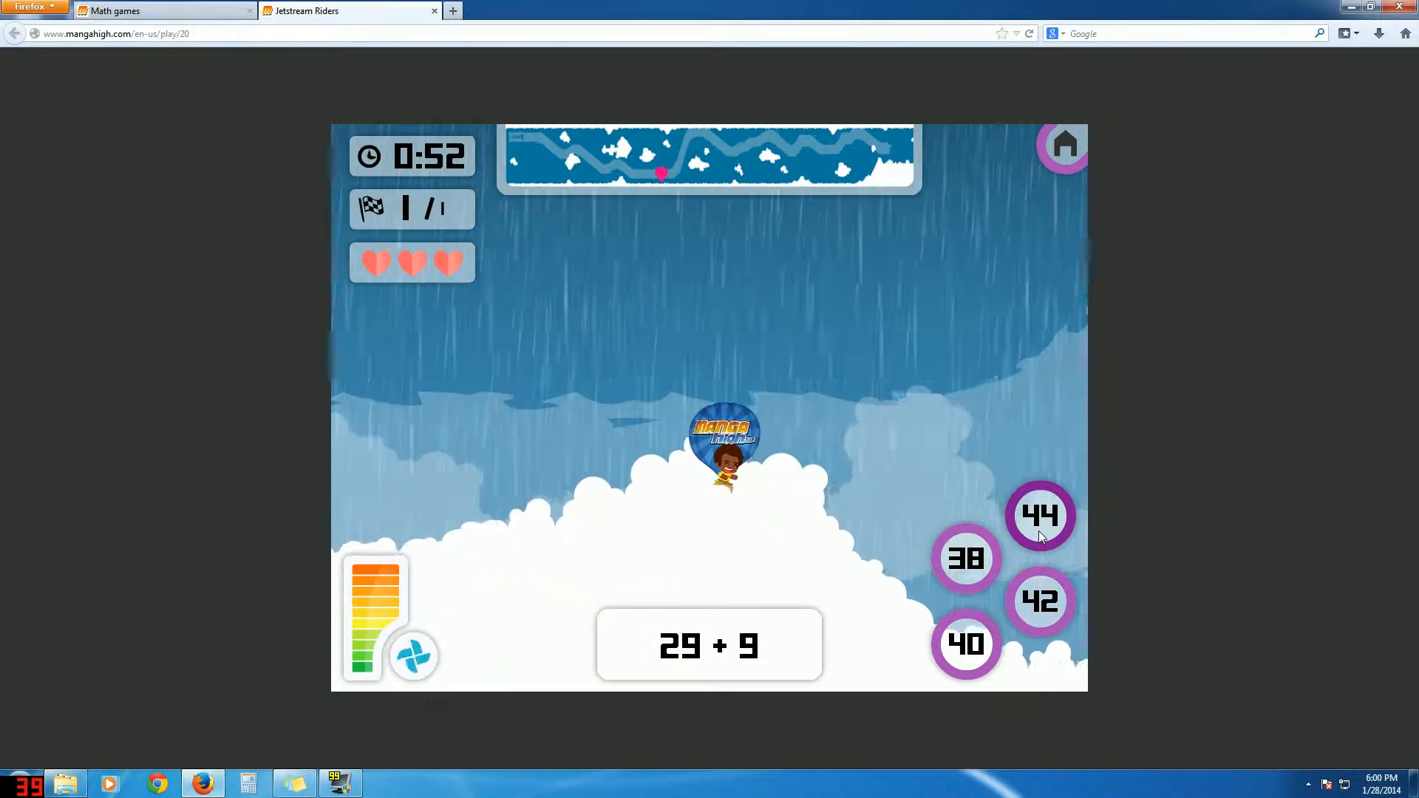
pyautogui.click(965, 559)
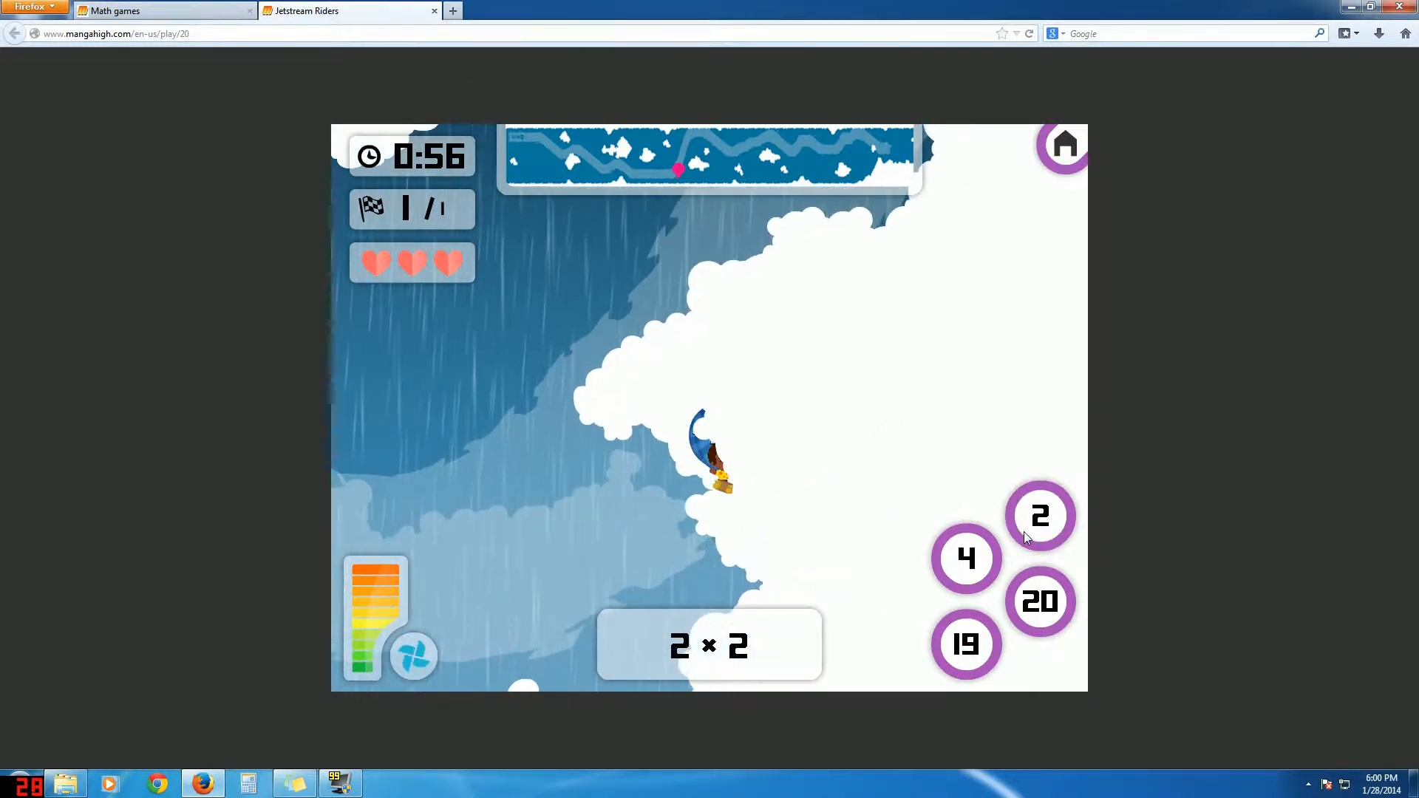
pyautogui.click(965, 558)
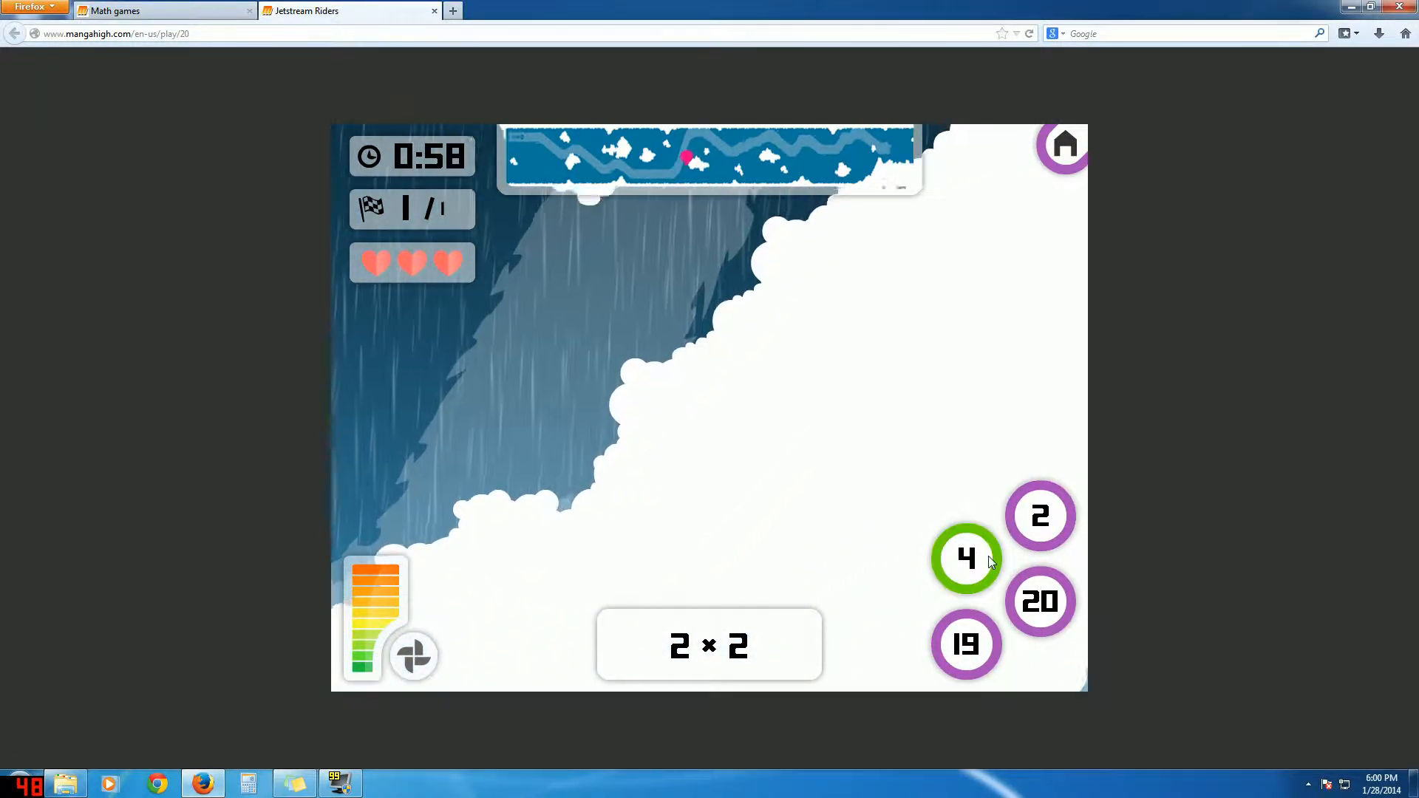
pyautogui.click(967, 559)
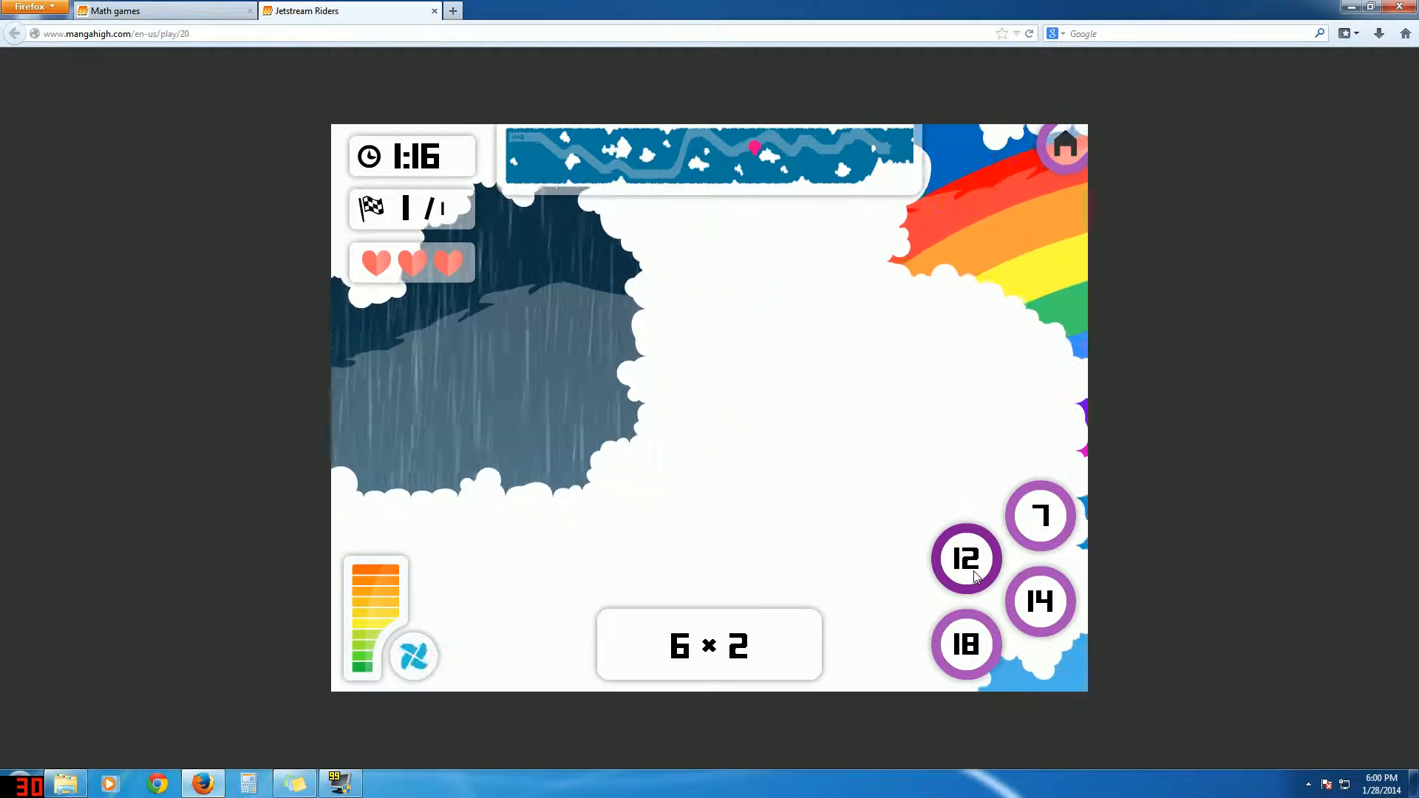
# Step: Answer 6 × 2, 7 × 2 and 9 × 10 to win 1st place, then open the shop
pyautogui.click(967, 559)
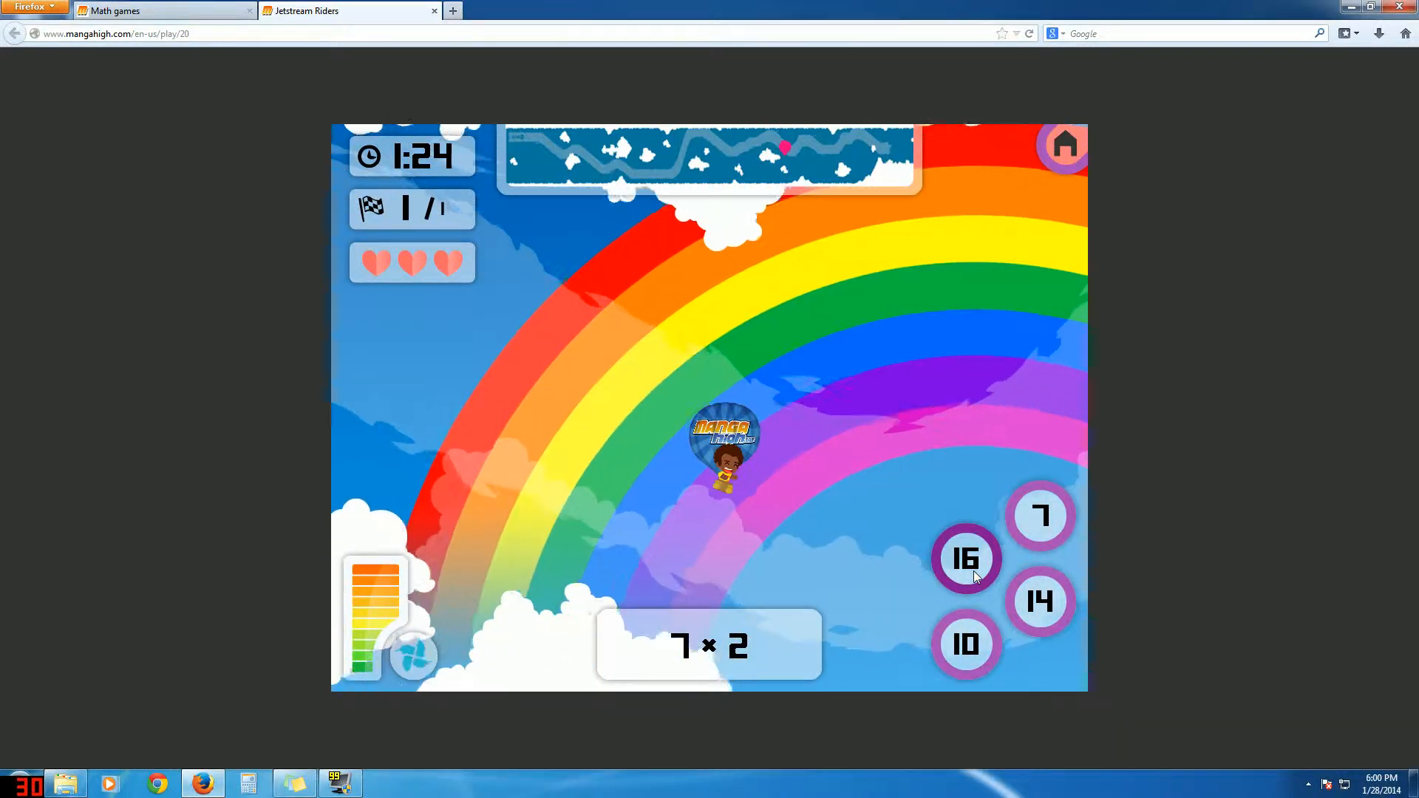
pyautogui.click(1039, 602)
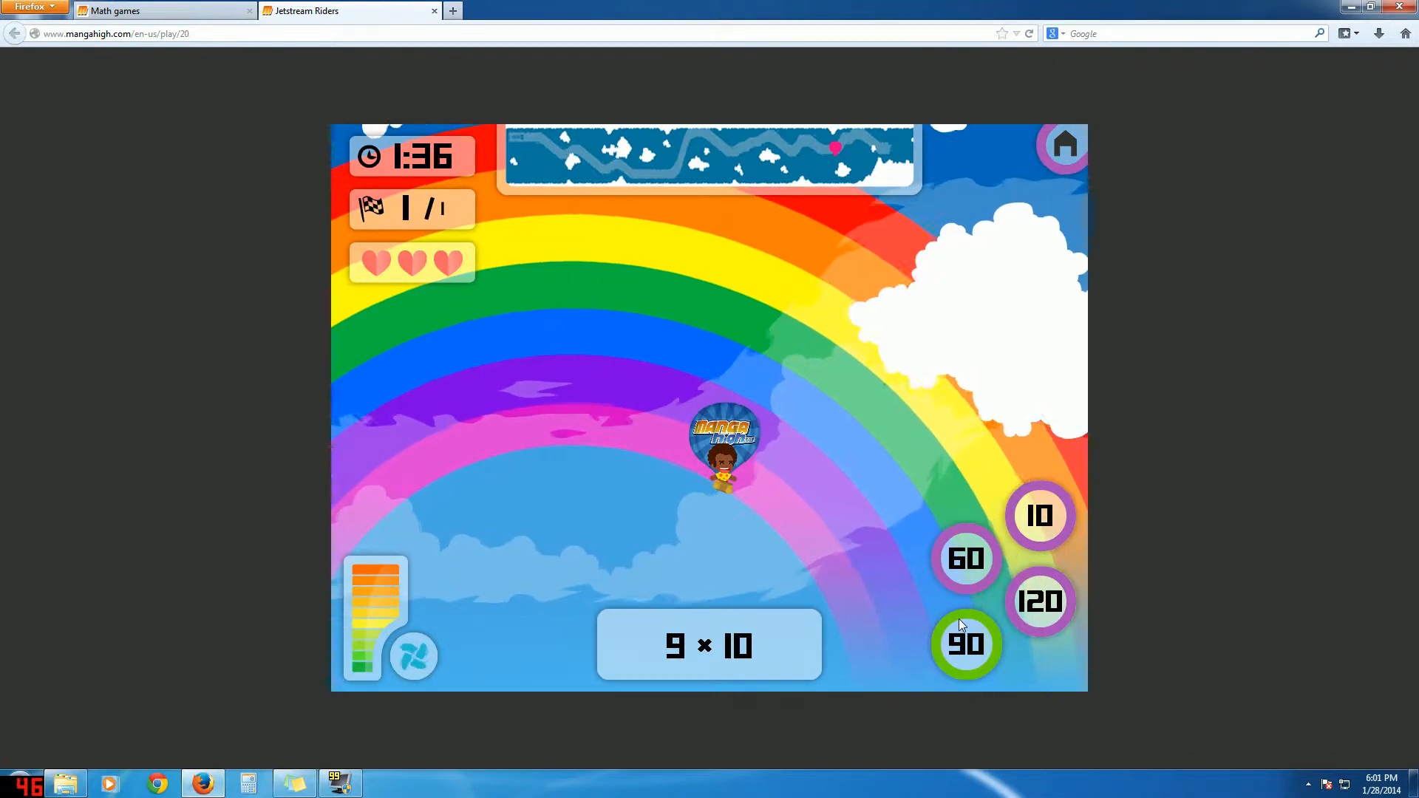
pyautogui.click(965, 644)
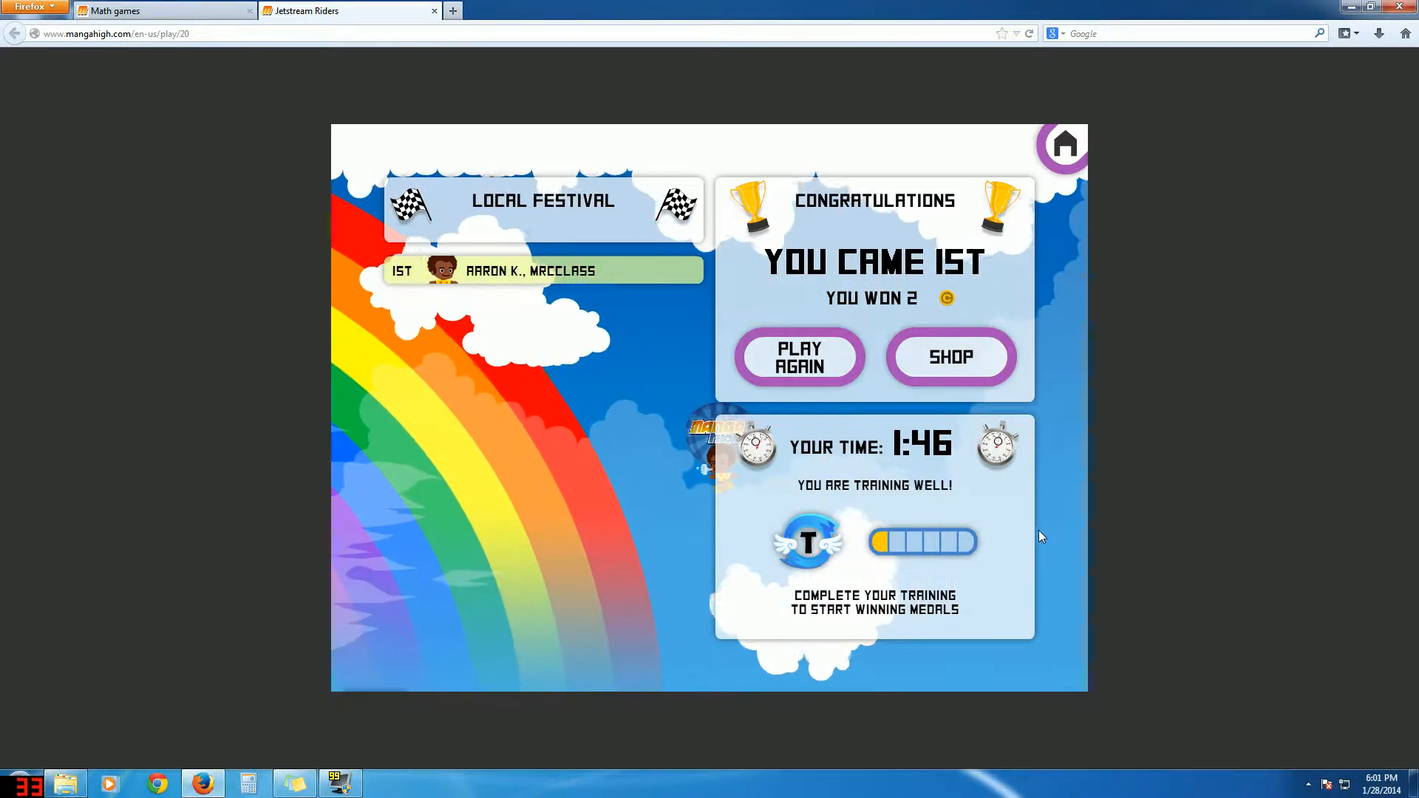
pyautogui.click(951, 356)
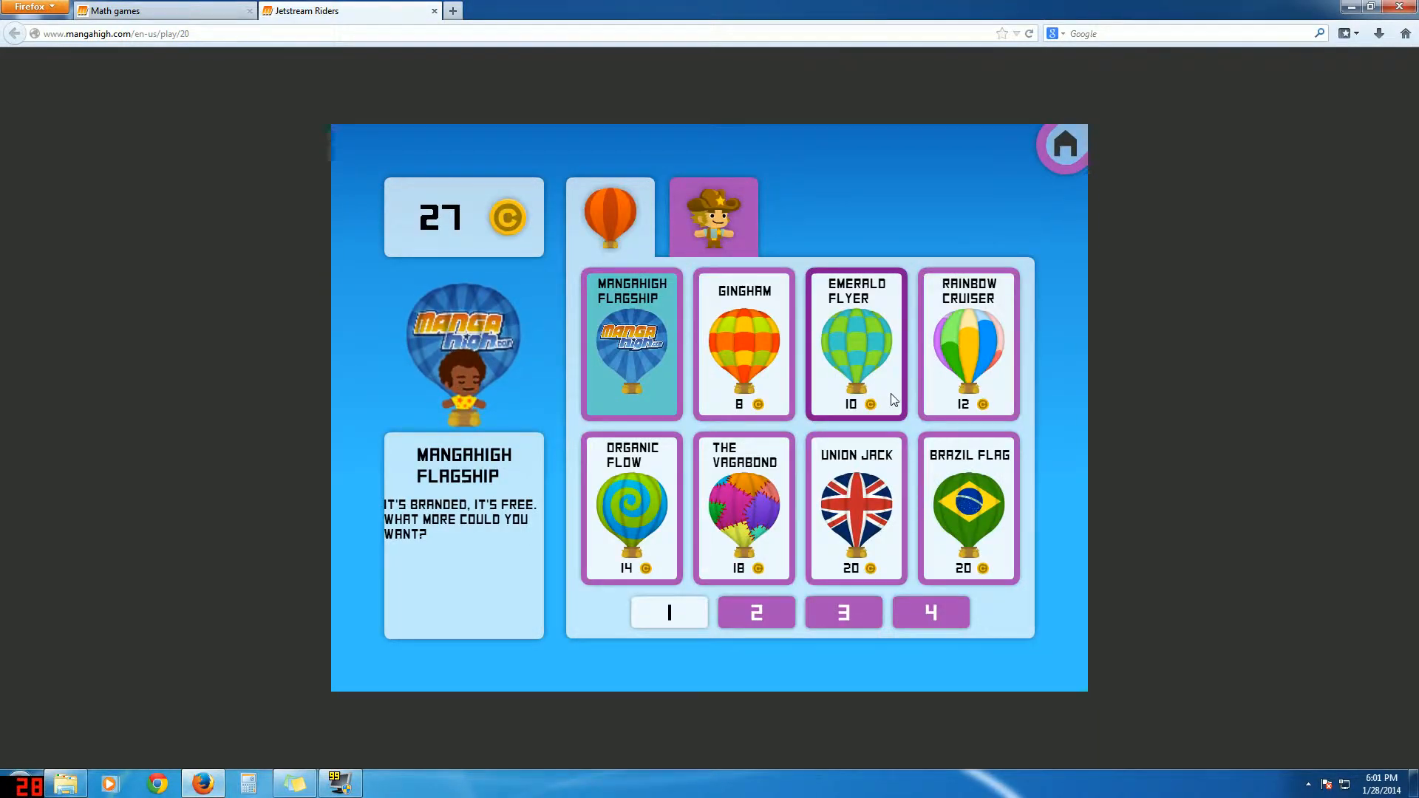
pyautogui.moveTo(890, 417)
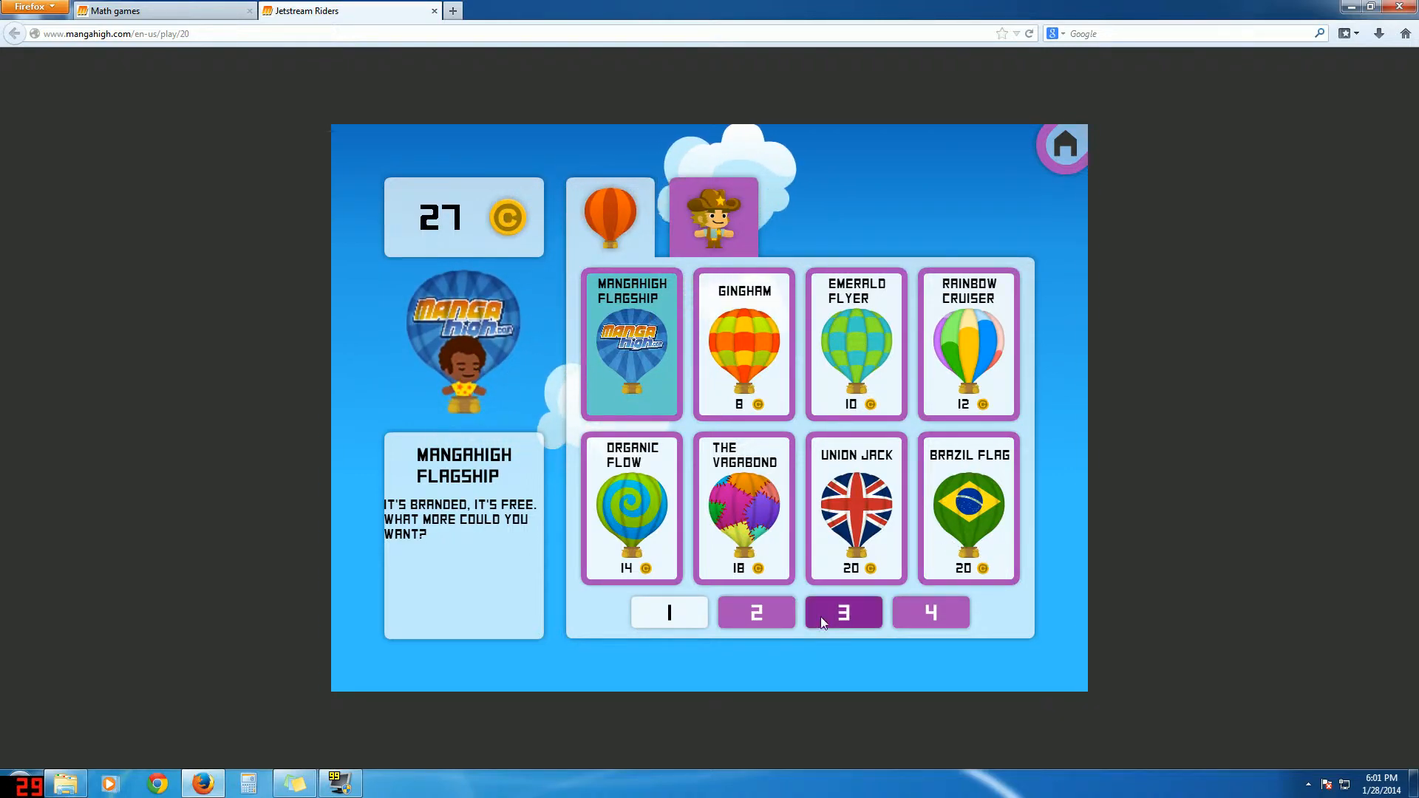
# Step: View the locked third balloon page (35–60 coins), then switch to characters
pyautogui.click(842, 613)
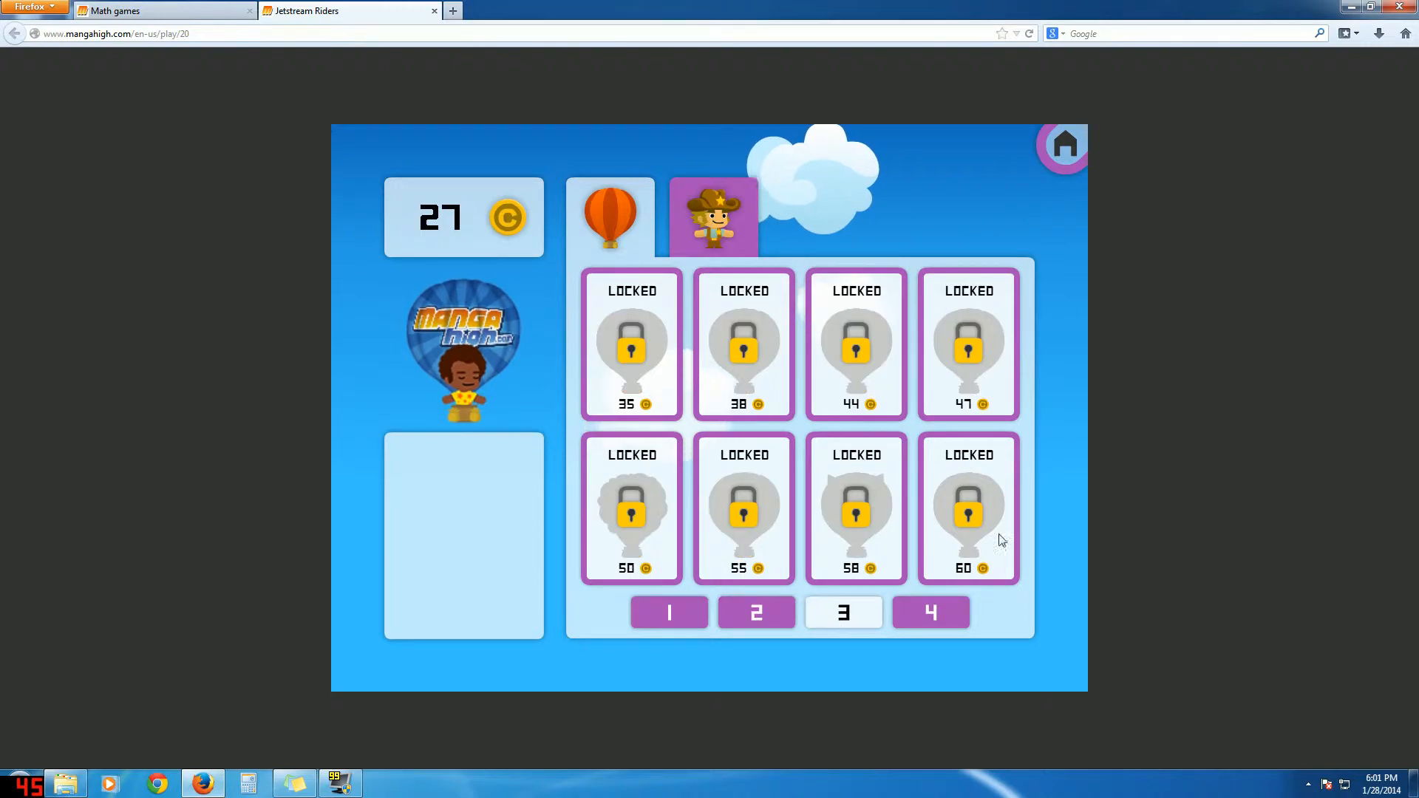
pyautogui.click(668, 613)
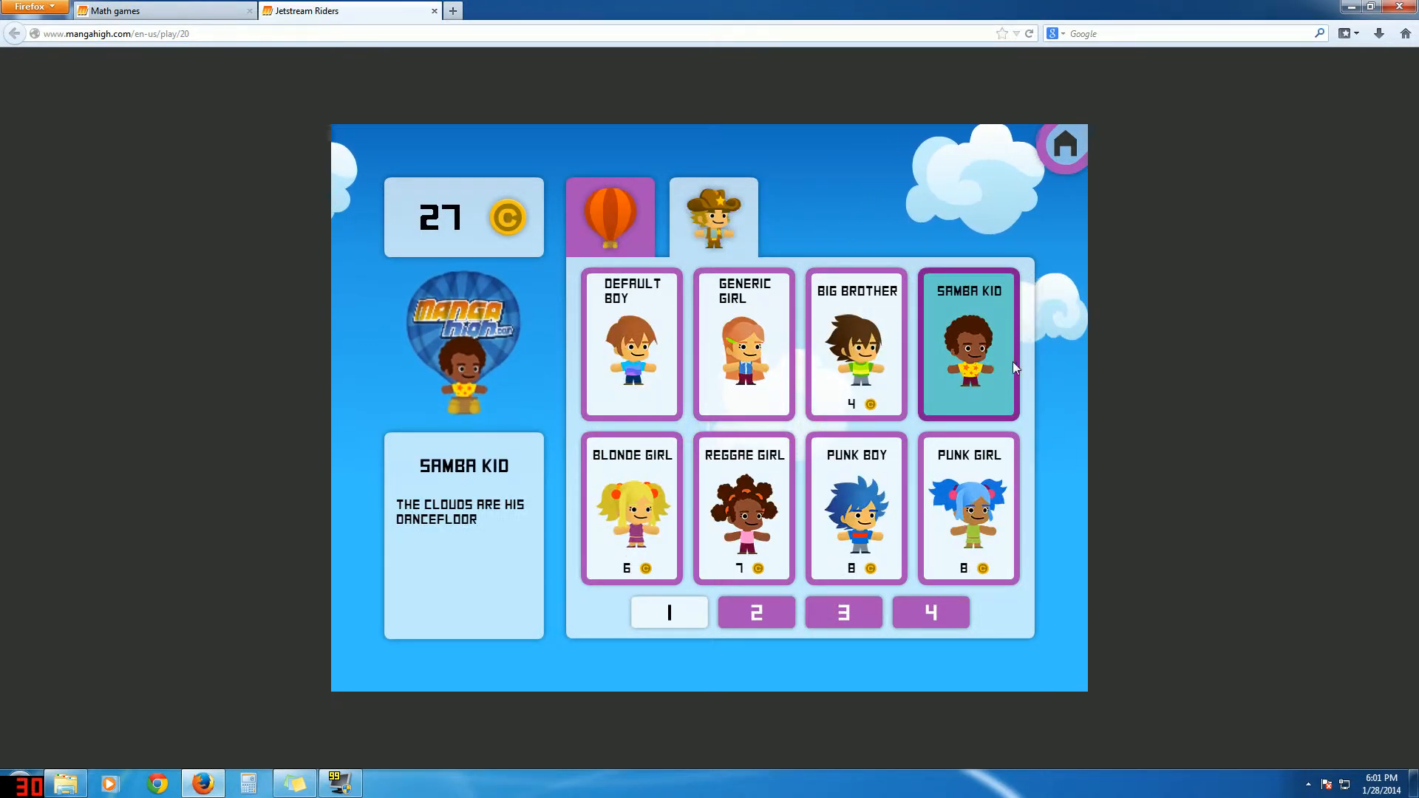
# Step: View the third page of characters, then return to the first page
pyautogui.click(842, 613)
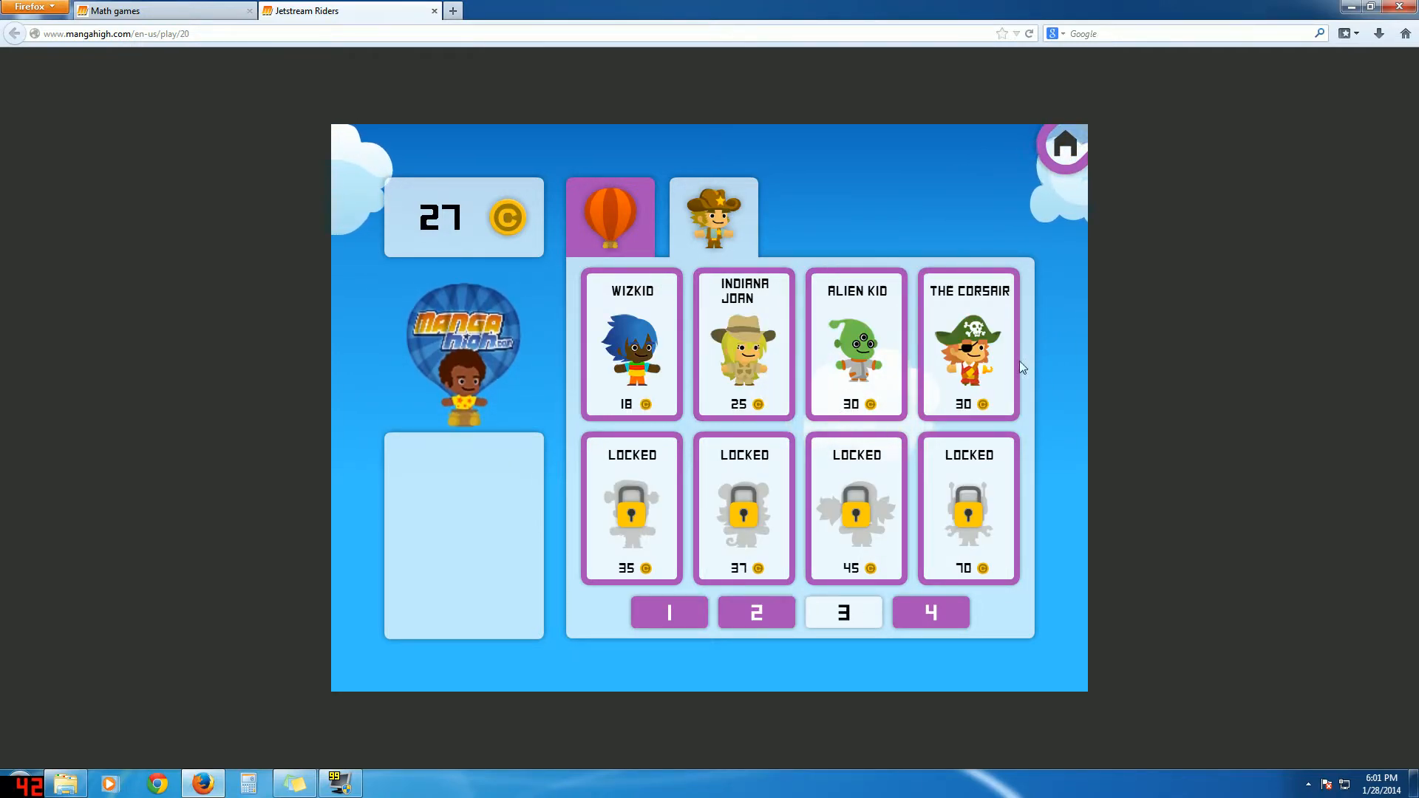
pyautogui.click(755, 612)
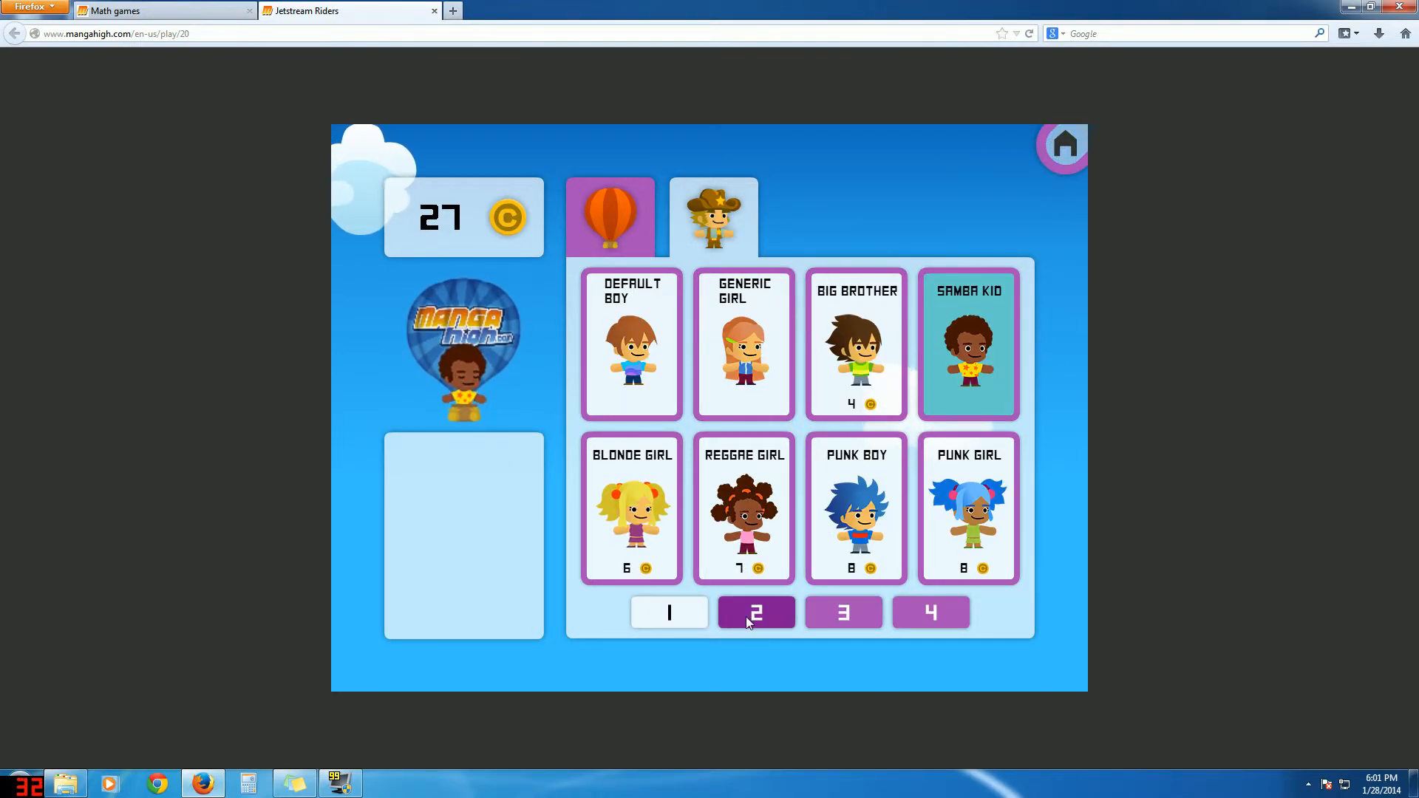